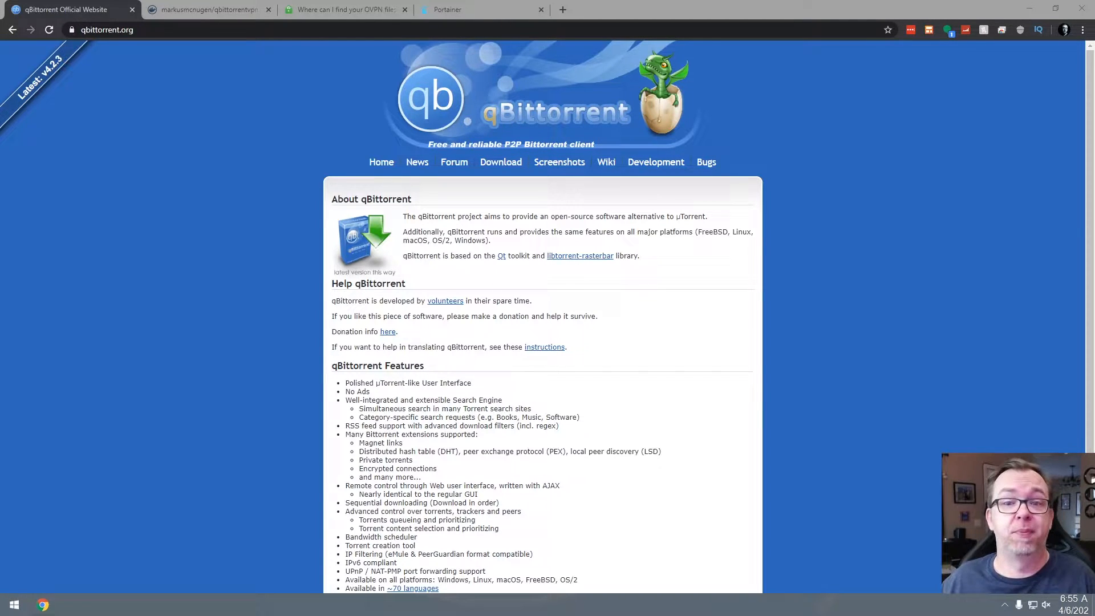
{"action": "mouse_move", "coordinate": [255, 340]}
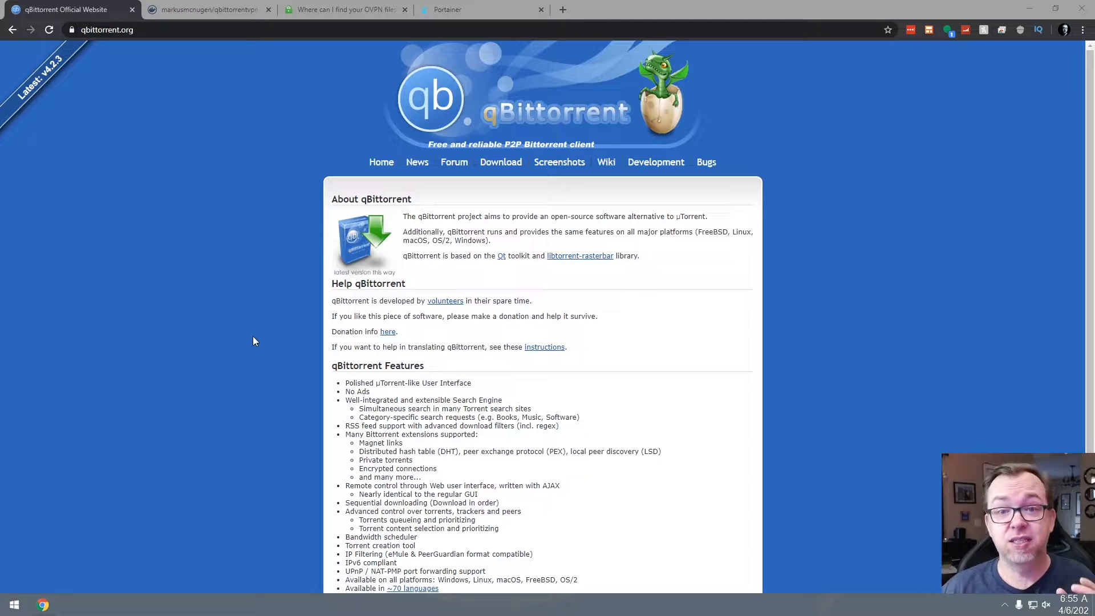
{"action": "mouse_move", "coordinate": [252, 340]}
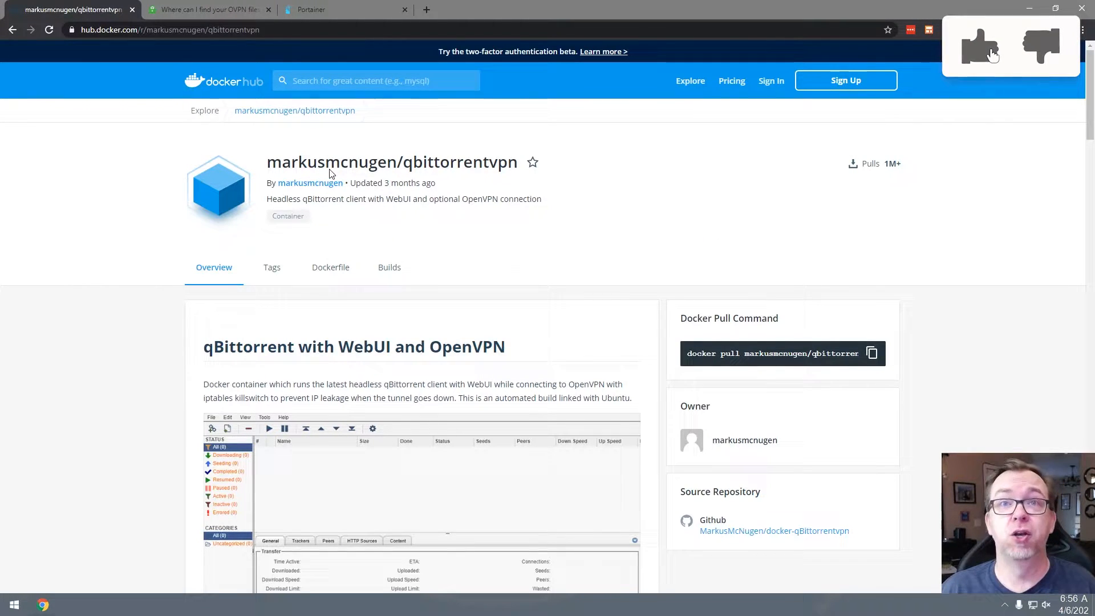
{"action": "left_click", "coordinate": [980, 47]}
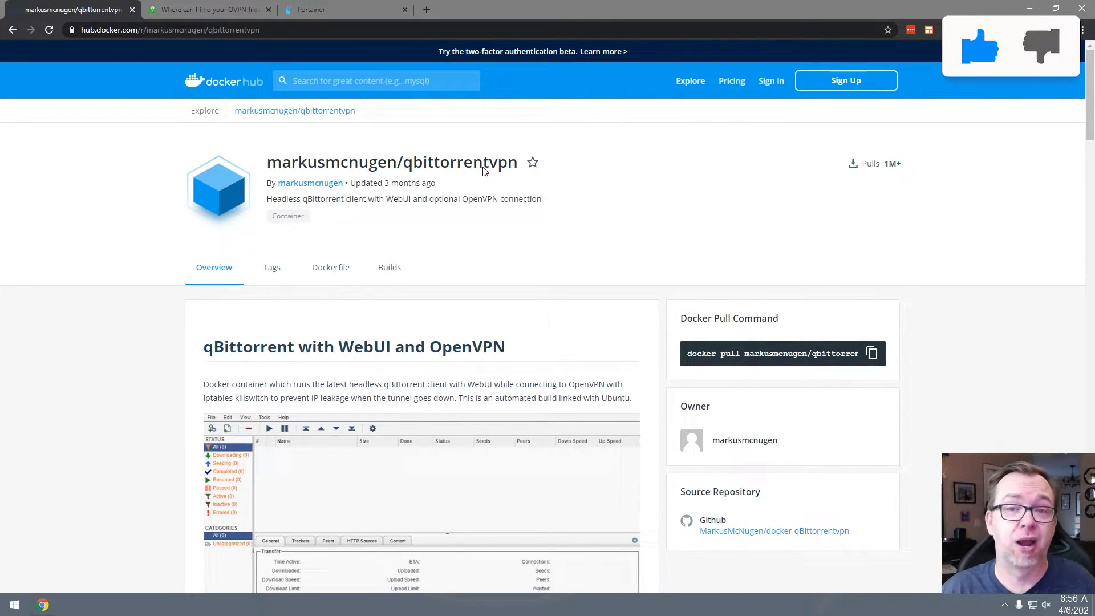
{"action": "scroll", "scroll_direction": "down", "scroll_amount": 3}
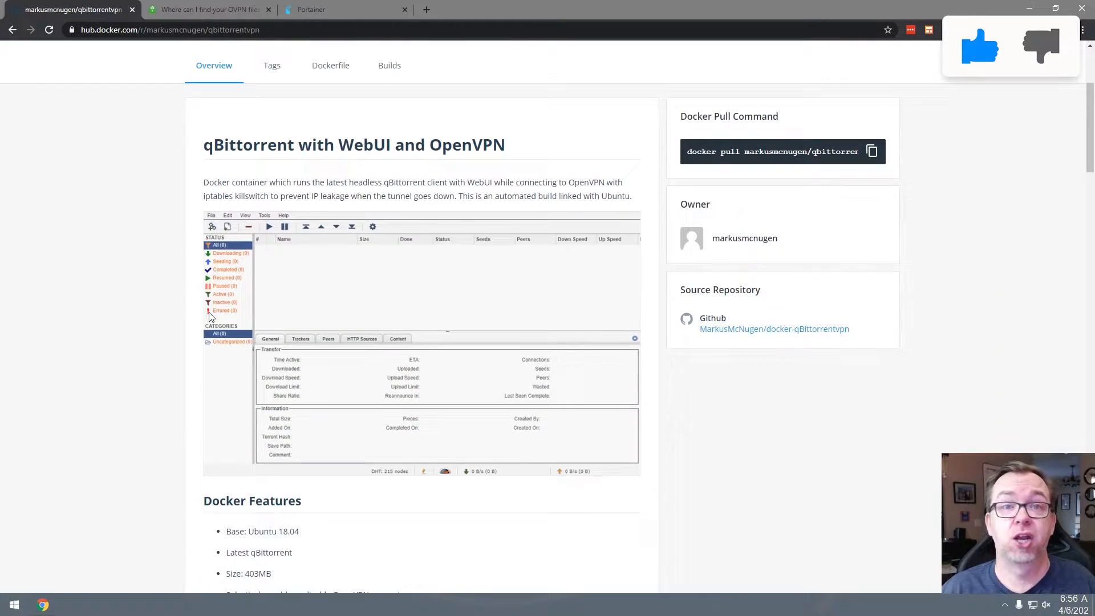
{"action": "scroll", "scroll_direction": "down", "scroll_amount": 3}
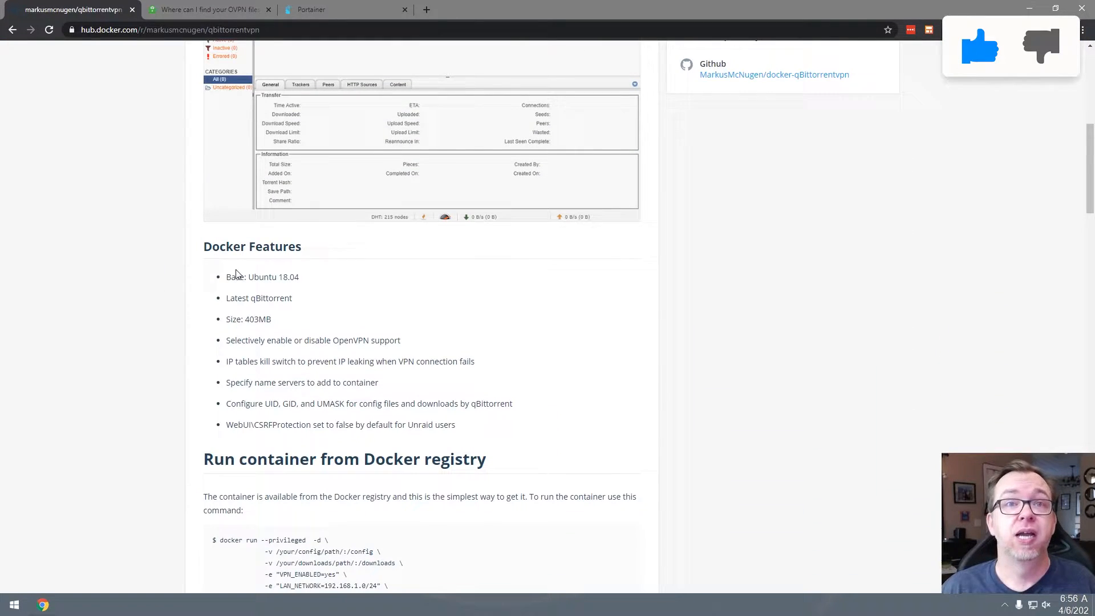
{"action": "scroll", "scroll_direction": "down", "scroll_amount": 3}
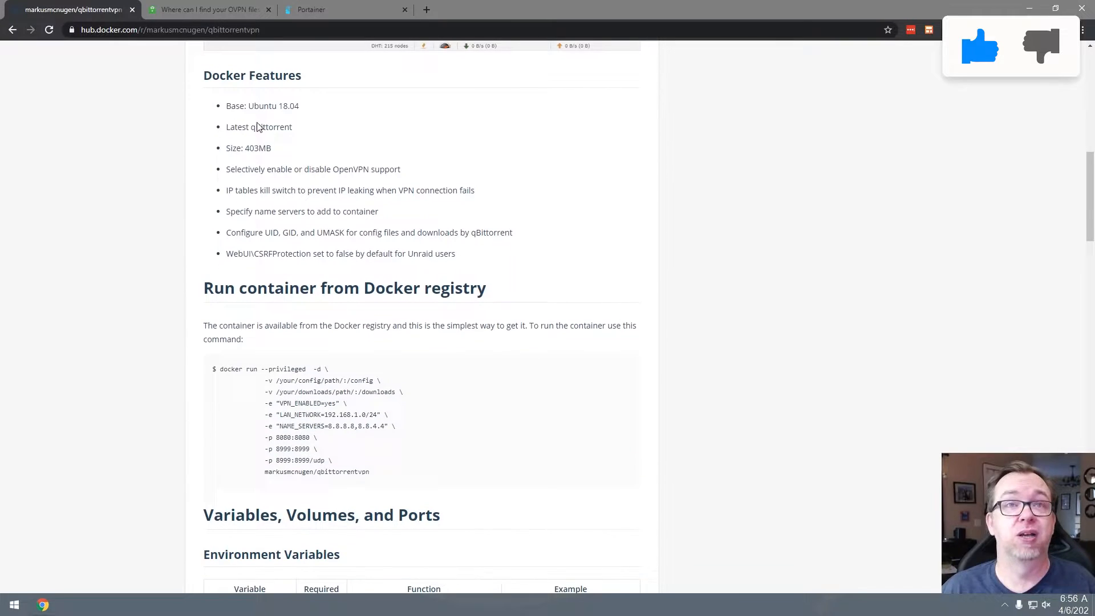
{"action": "scroll", "scroll_direction": "down", "scroll_amount": 3}
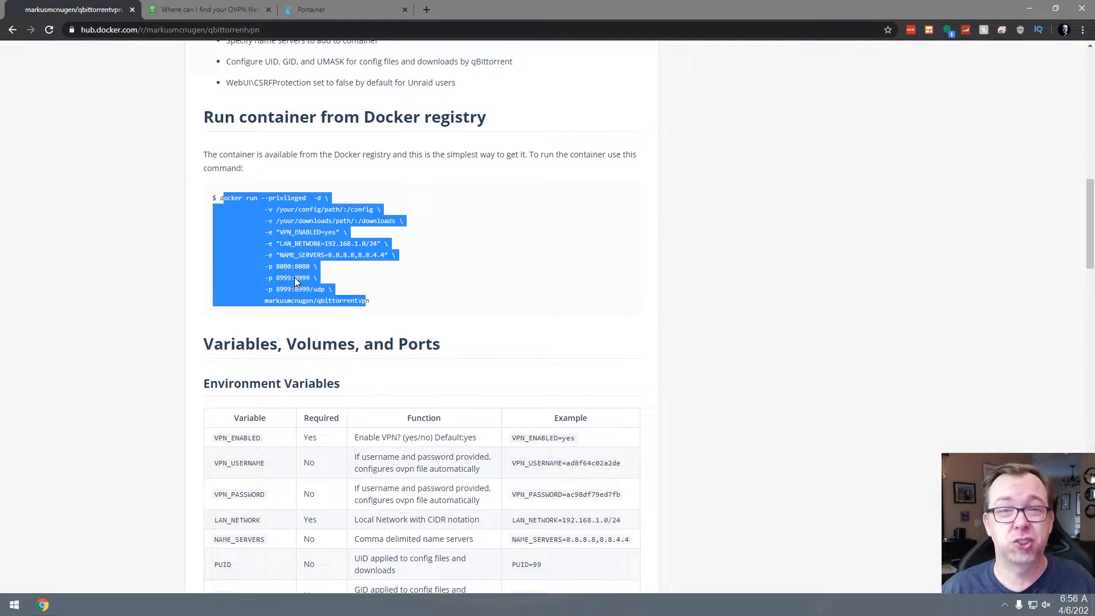
{"action": "scroll", "scroll_direction": "down", "scroll_amount": 3}
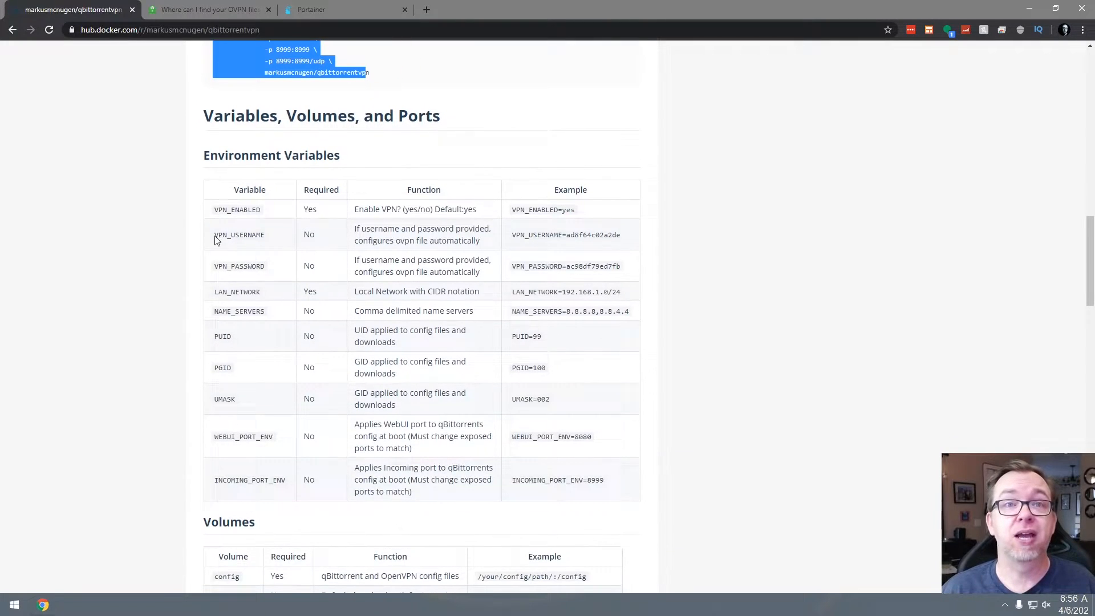
{"action": "mouse_move", "coordinate": [215, 211]}
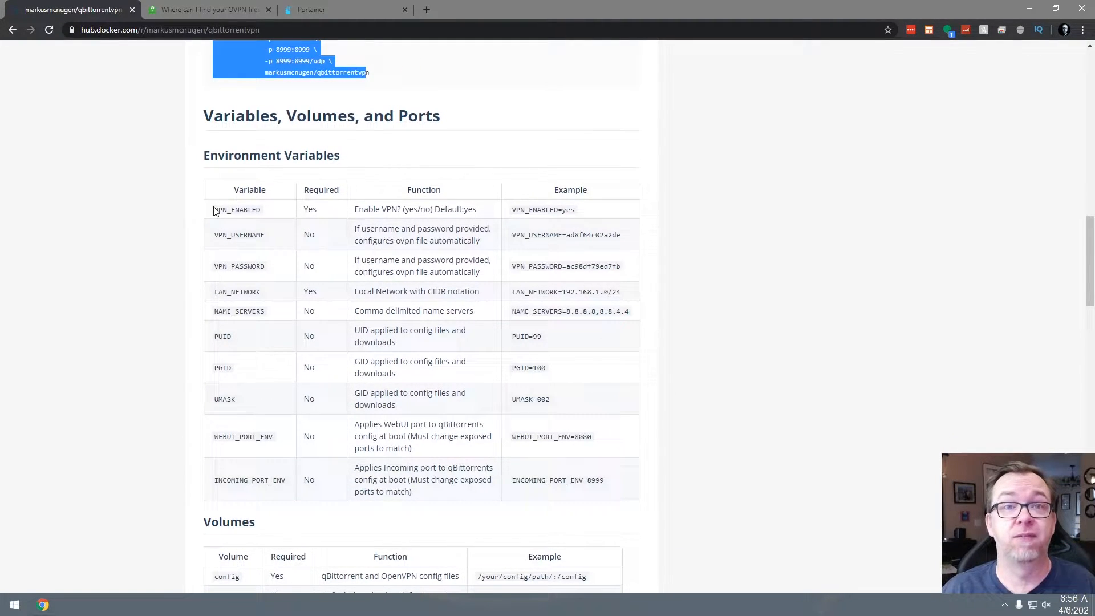
{"action": "scroll", "scroll_direction": "down", "scroll_amount": 3}
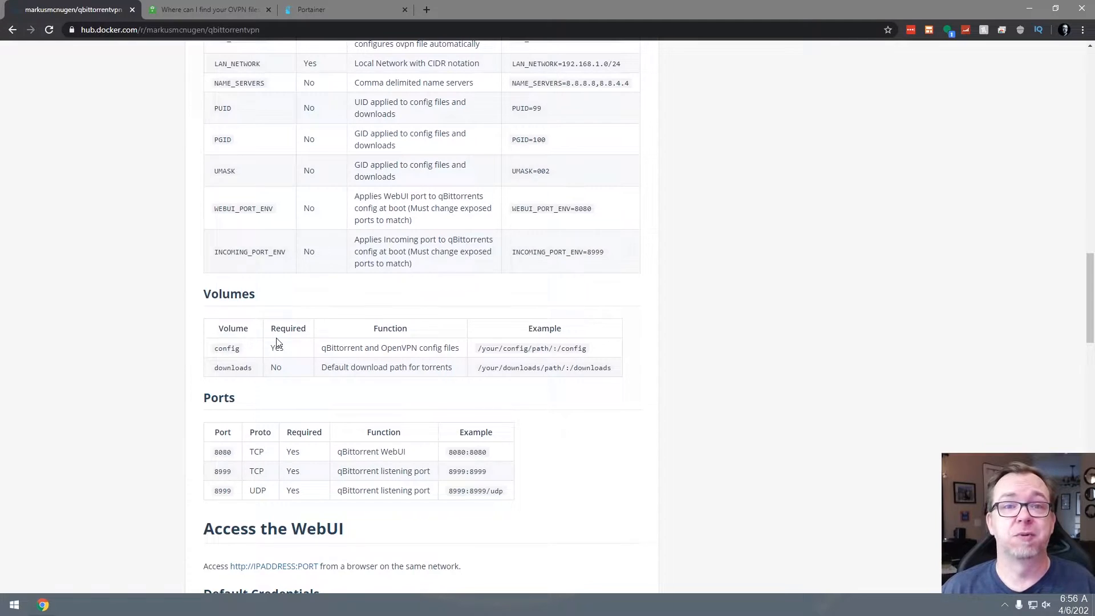
{"action": "scroll", "scroll_direction": "down", "scroll_amount": 3}
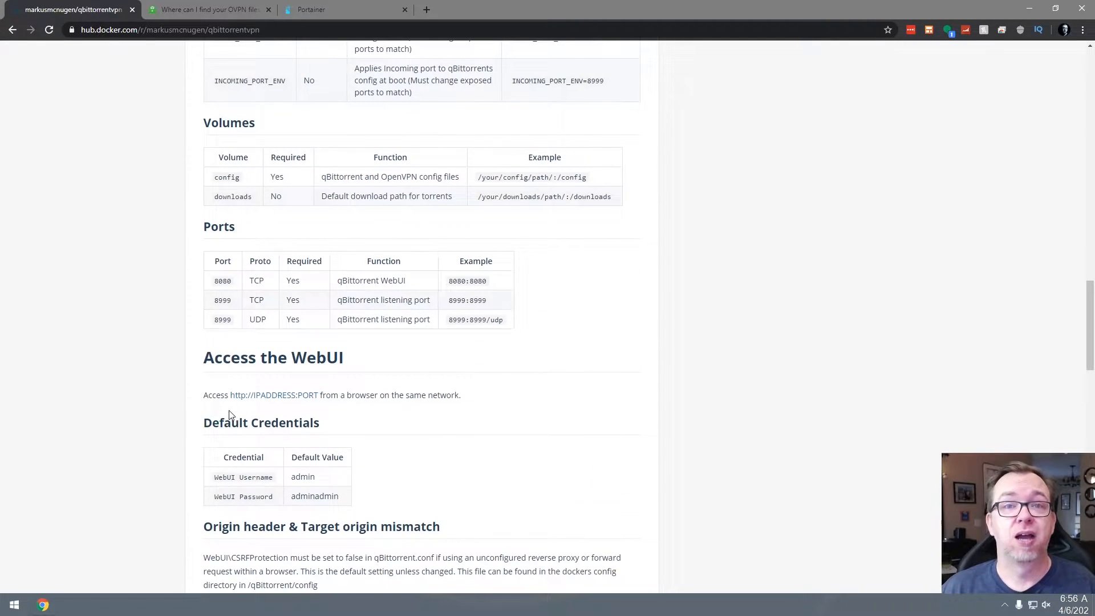
{"action": "scroll", "scroll_direction": "down", "scroll_amount": 3}
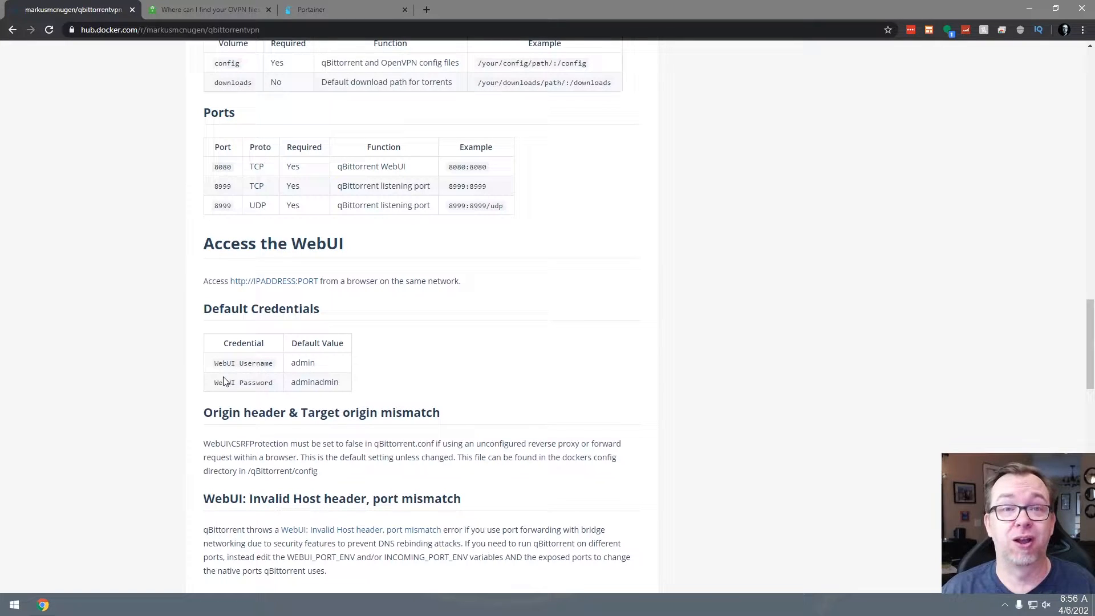
{"action": "mouse_move", "coordinate": [249, 386]}
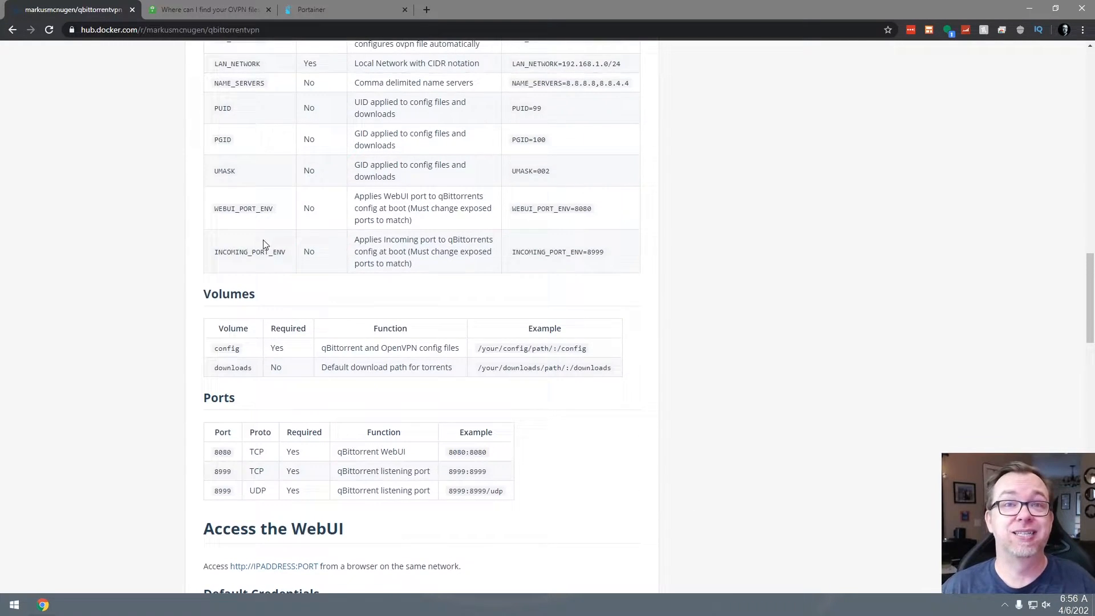
{"action": "scroll", "scroll_direction": "up", "scroll_amount": 3}
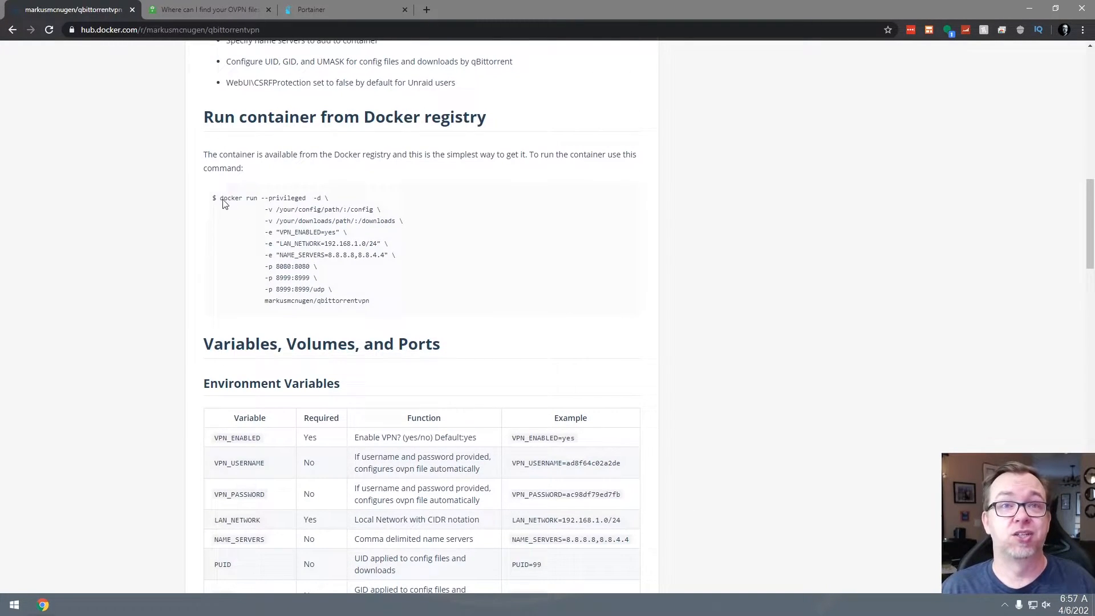
Select and copy the whole qbittorrentvpn compose text in Notepad, then return to Portainer's stacks list
{"action": "left_click_drag", "start_coordinate": [220, 197], "coordinate": [370, 300]}
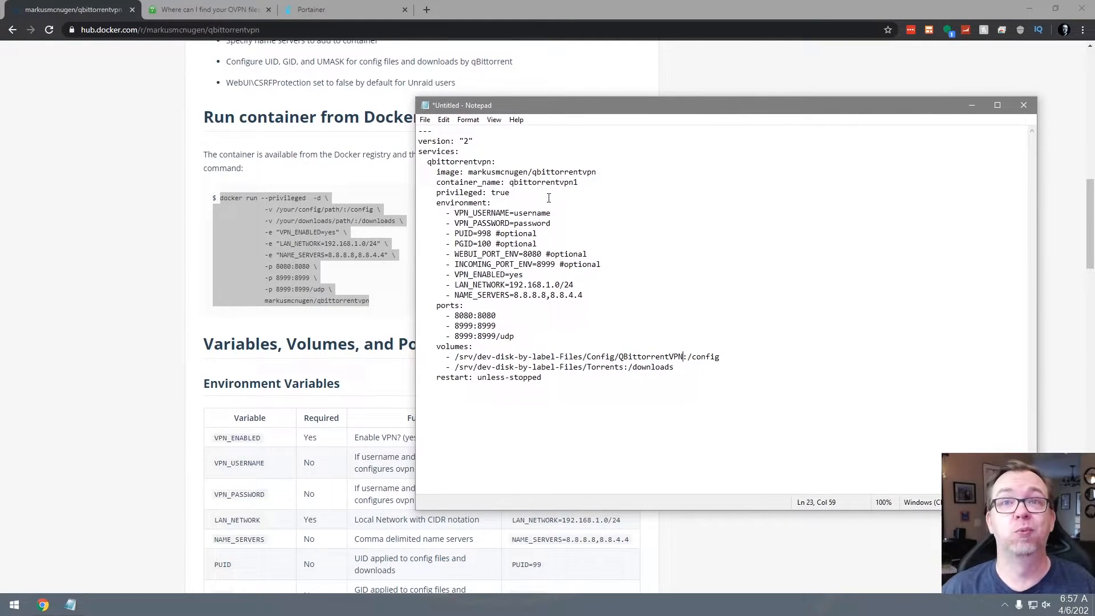
{"action": "mouse_move", "coordinate": [403, 217]}
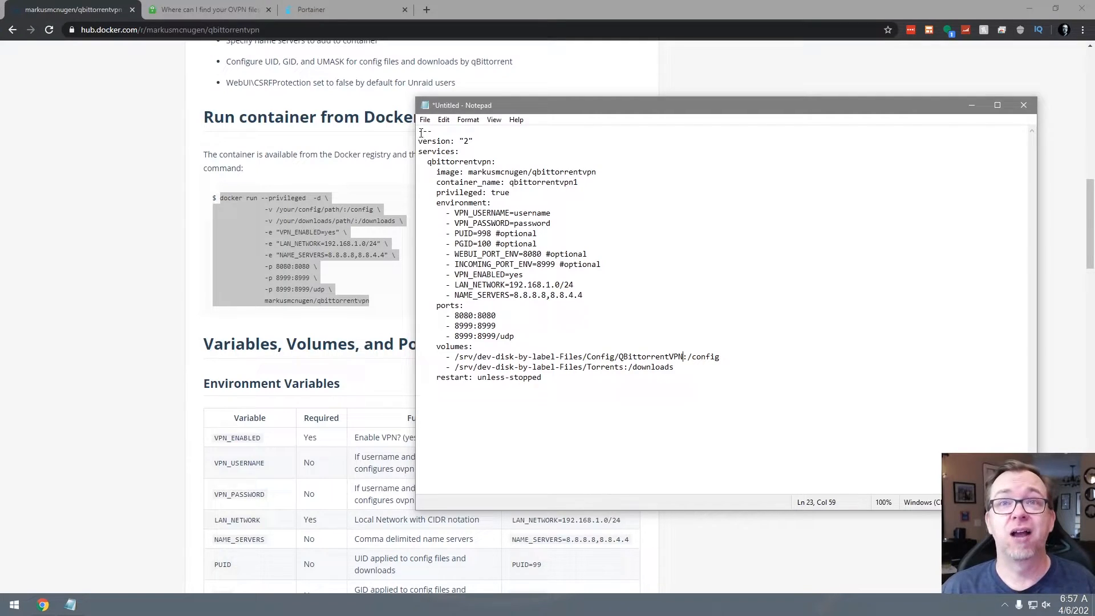
{"action": "key", "text": "ctrl+a"}
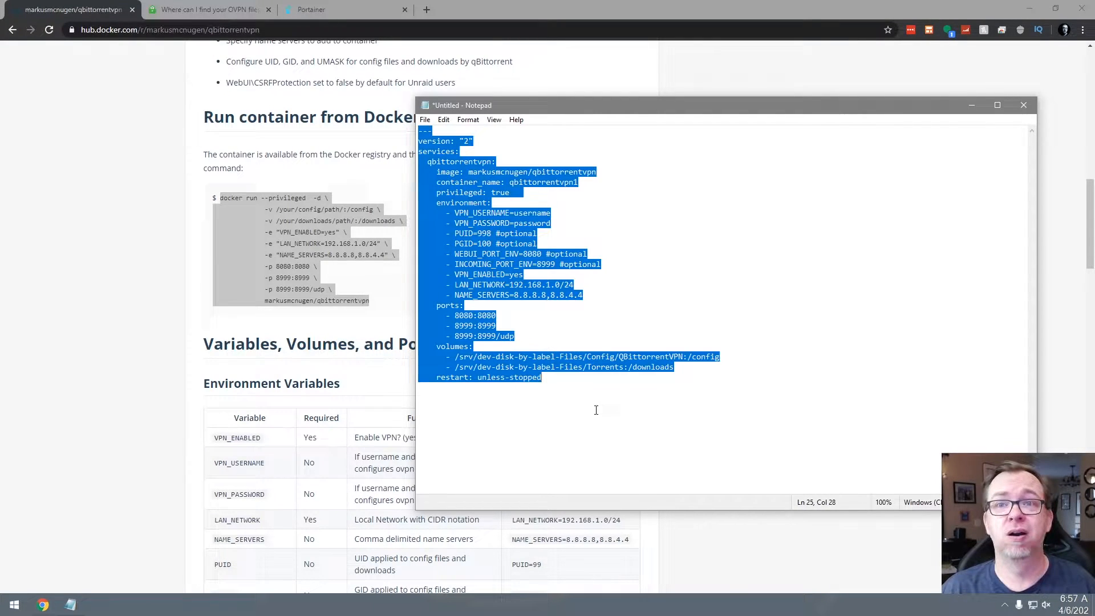
{"action": "mouse_move", "coordinate": [144, 374]}
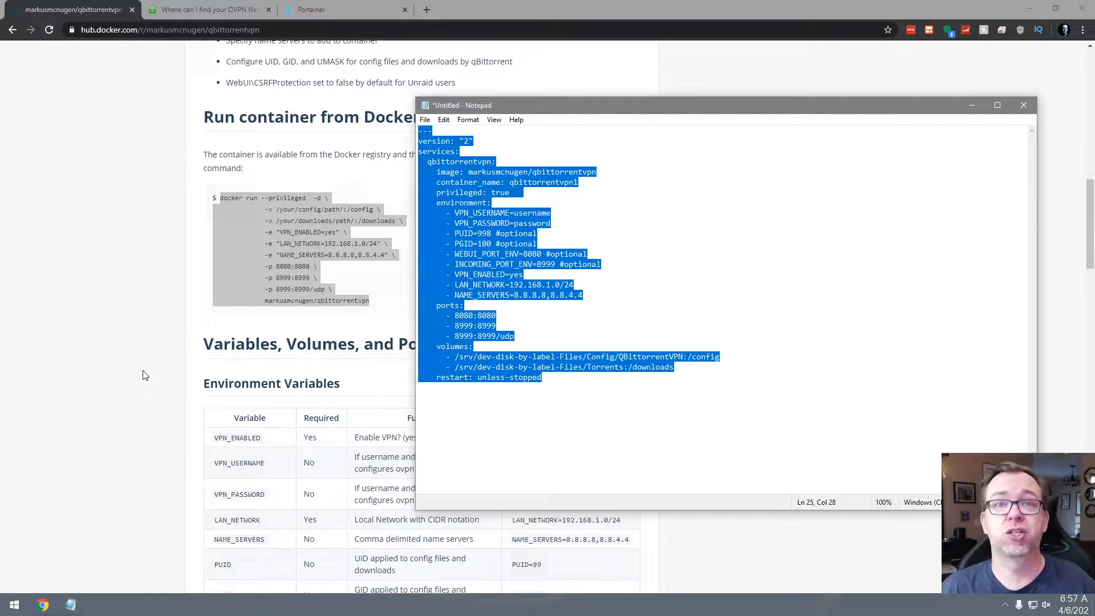
{"action": "left_click", "coordinate": [310, 9]}
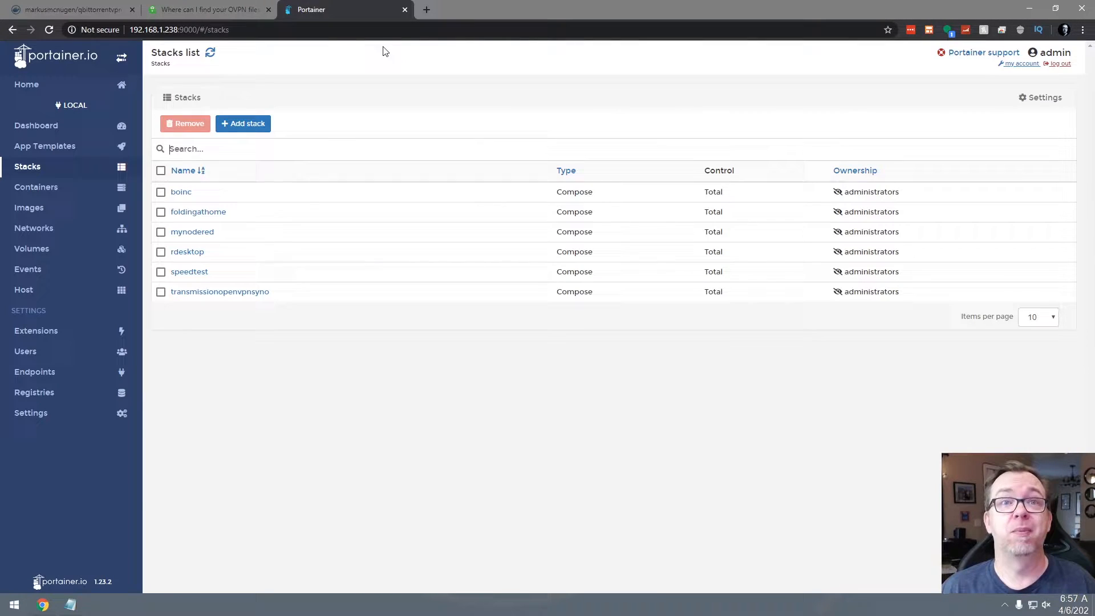
Start a new stack via Add stack and bring up the PIA article on finding OVPN files
{"action": "left_click", "coordinate": [243, 123]}
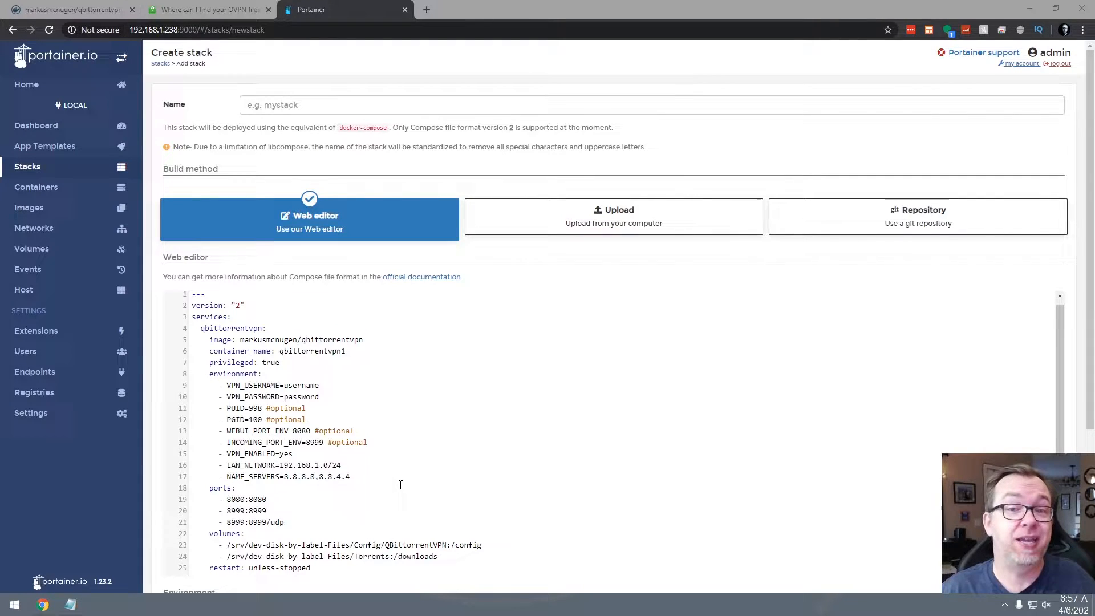
{"action": "mouse_move", "coordinate": [376, 471]}
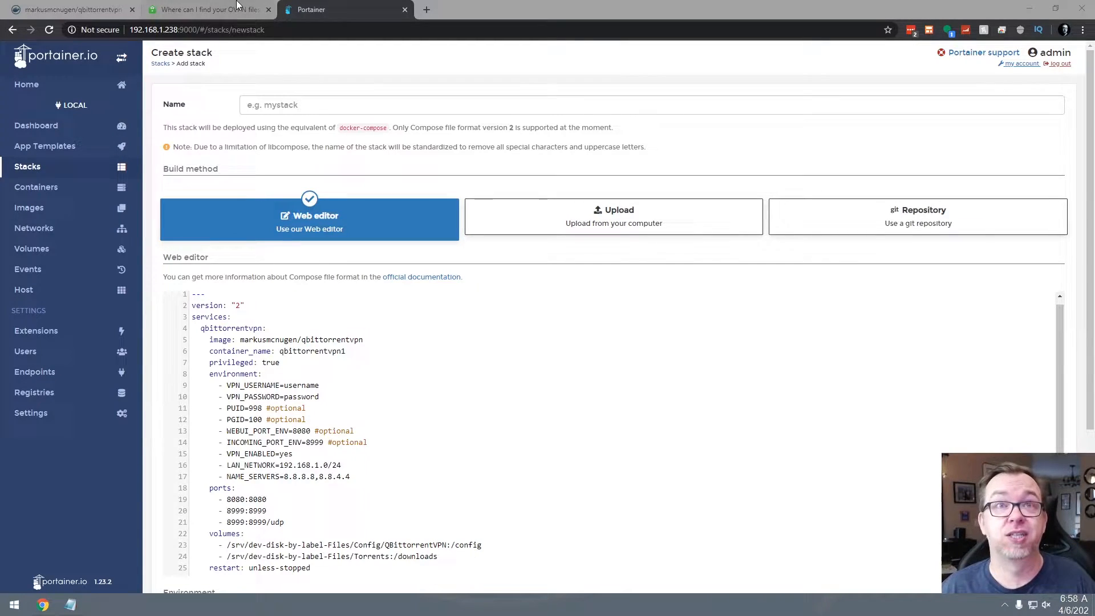
{"action": "left_click", "coordinate": [205, 9]}
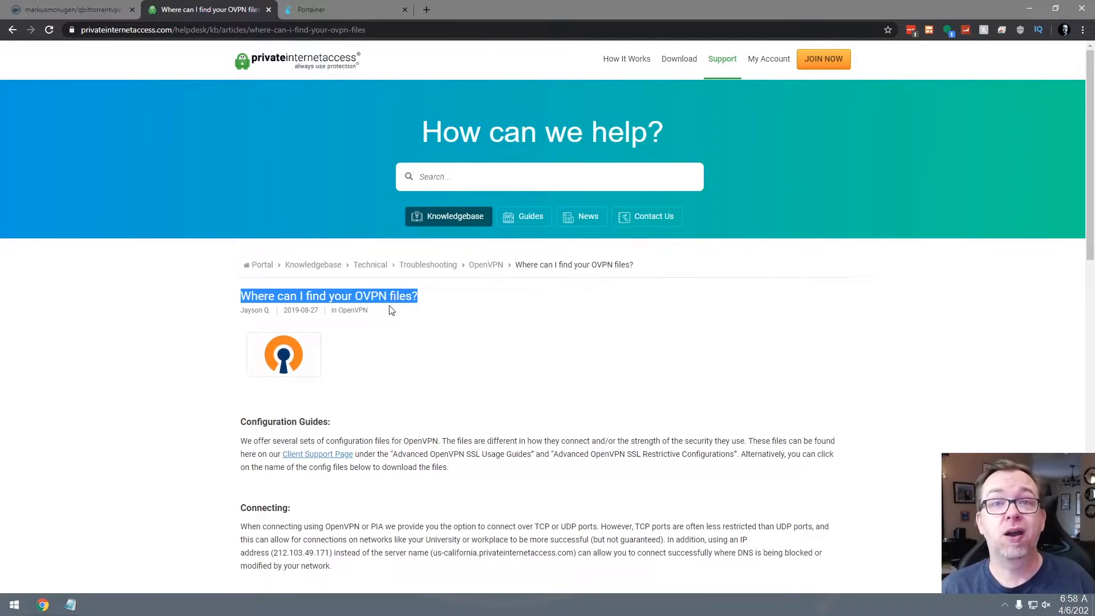
{"action": "mouse_move", "coordinate": [420, 356]}
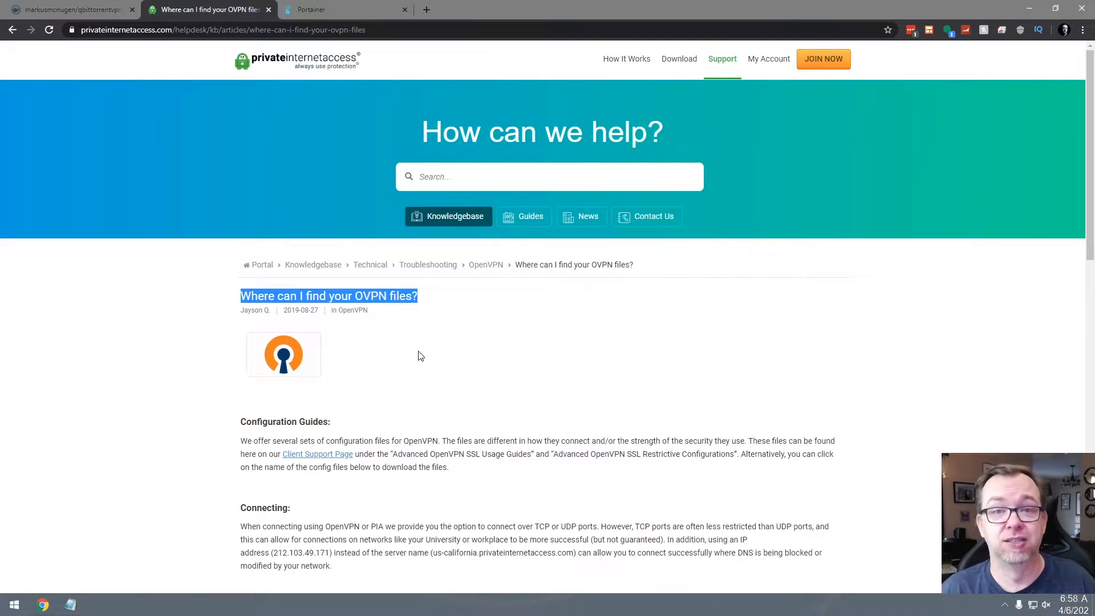
{"action": "mouse_move", "coordinate": [425, 410]}
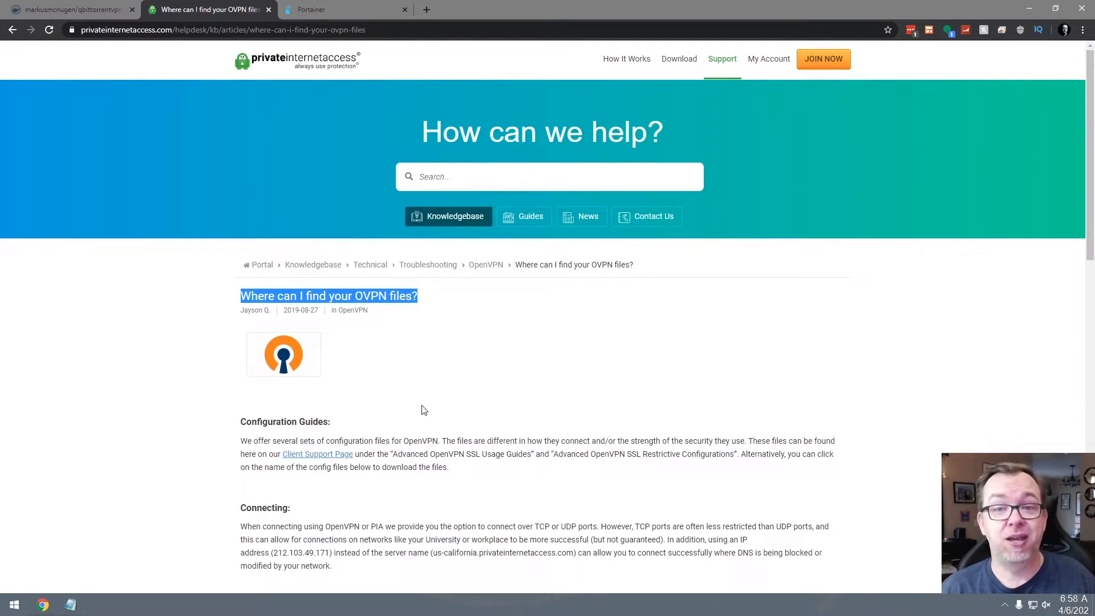
{"action": "scroll", "scroll_direction": "down", "scroll_amount": 3}
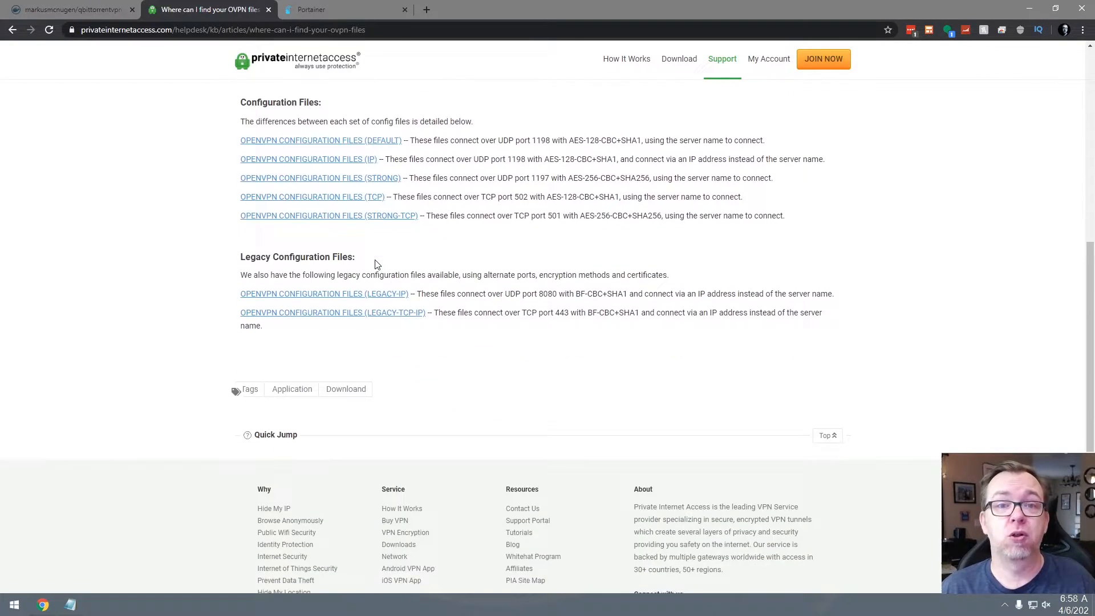
{"action": "scroll", "scroll_direction": "down", "scroll_amount": 3}
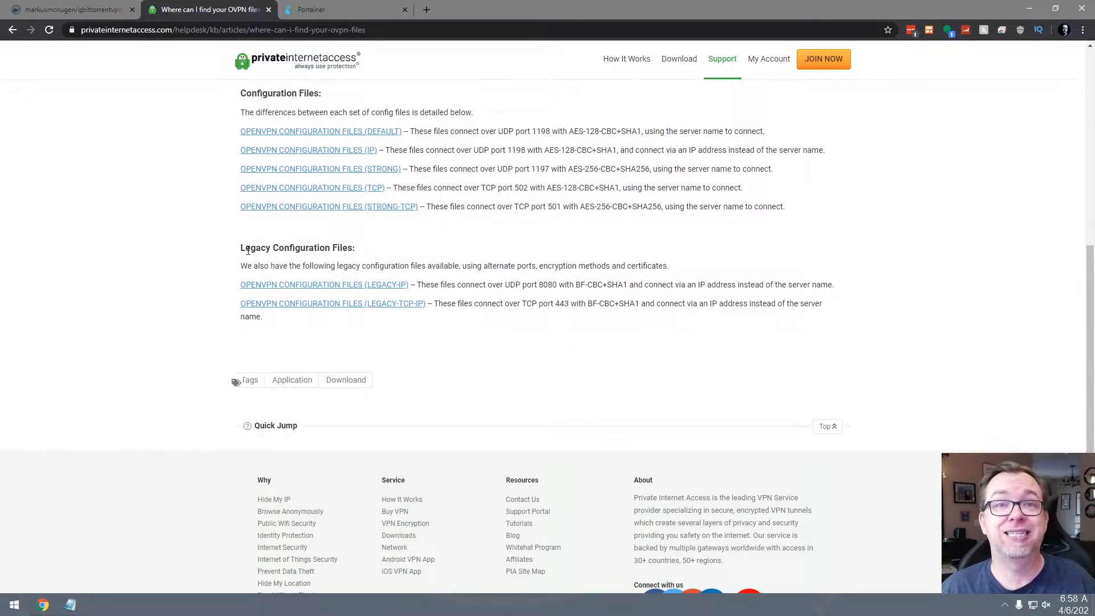
{"action": "mouse_move", "coordinate": [392, 297]}
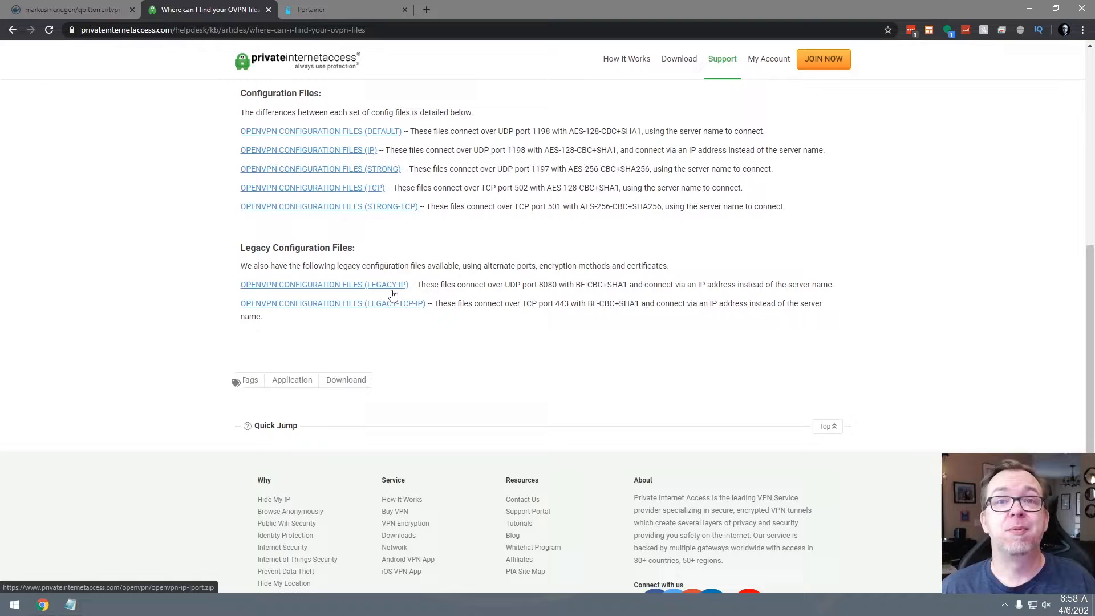
{"action": "mouse_move", "coordinate": [328, 292]}
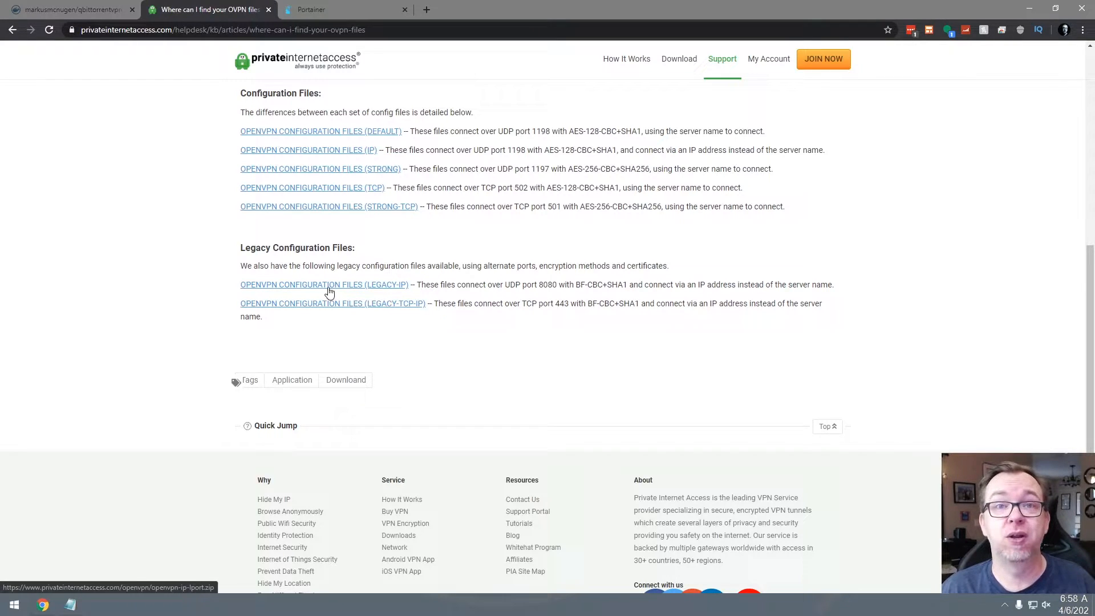
{"action": "mouse_move", "coordinate": [388, 288]}
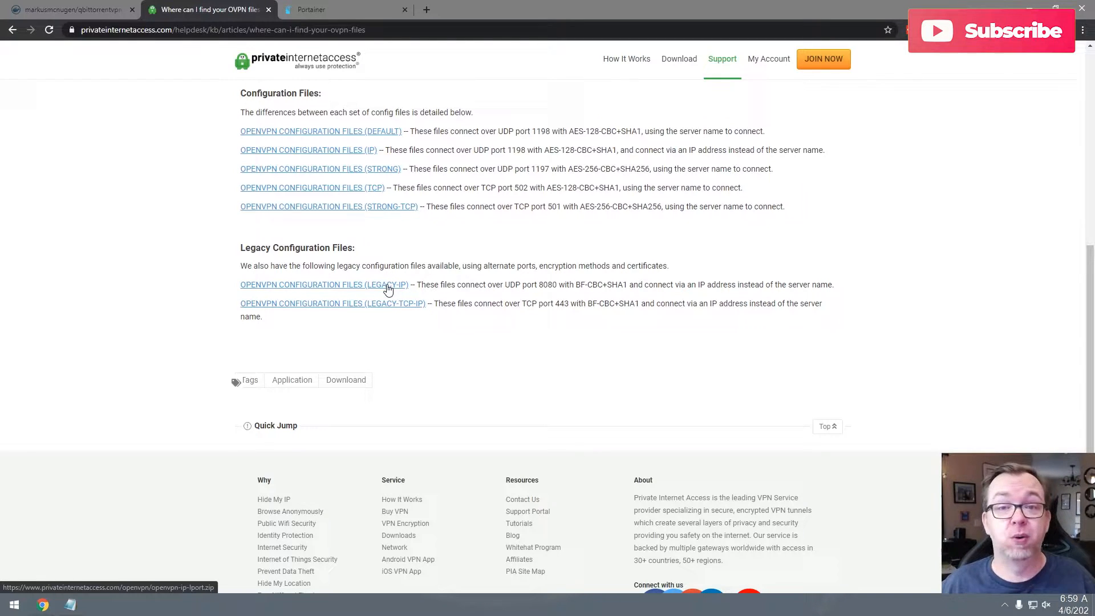
Return to the new stack's compose definition showing the qbittorrentvpn service with privileged: true
{"action": "left_click", "coordinate": [199, 9]}
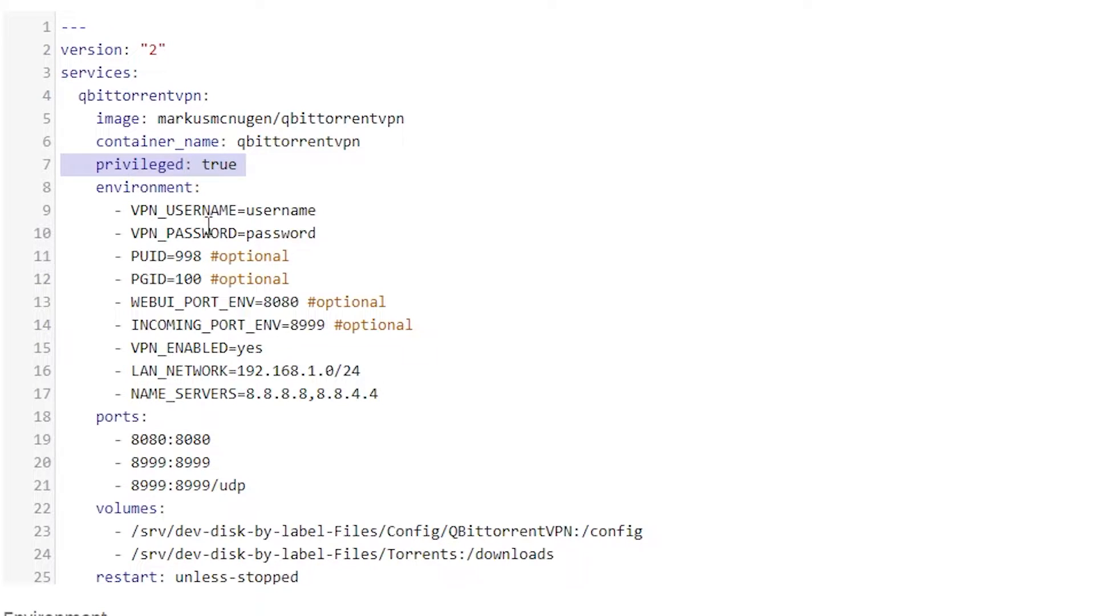
{"action": "mouse_move", "coordinate": [341, 244]}
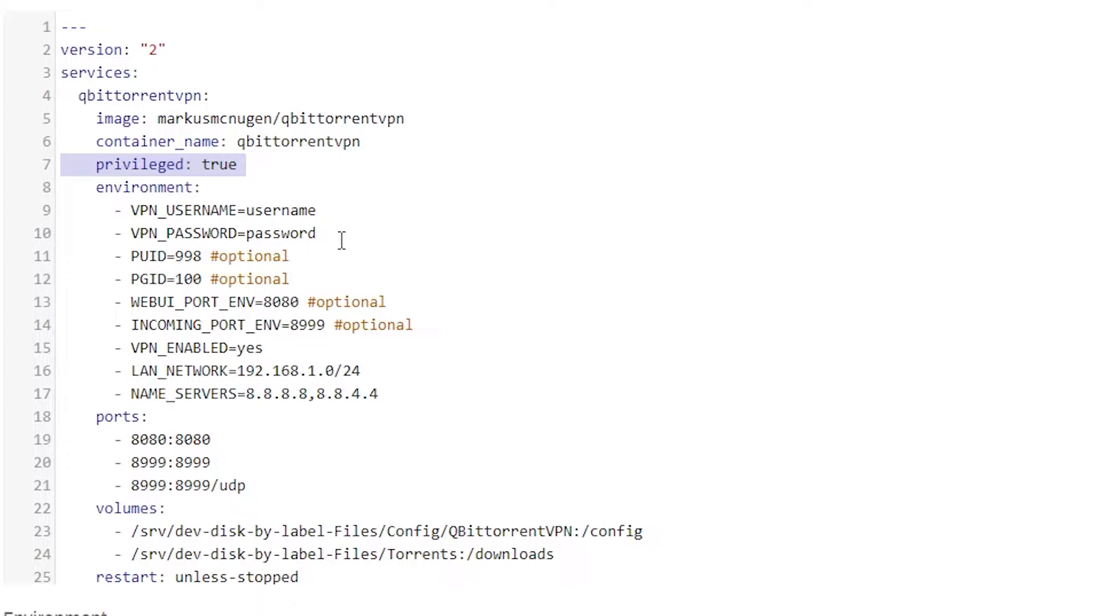
{"action": "mouse_move", "coordinate": [288, 210]}
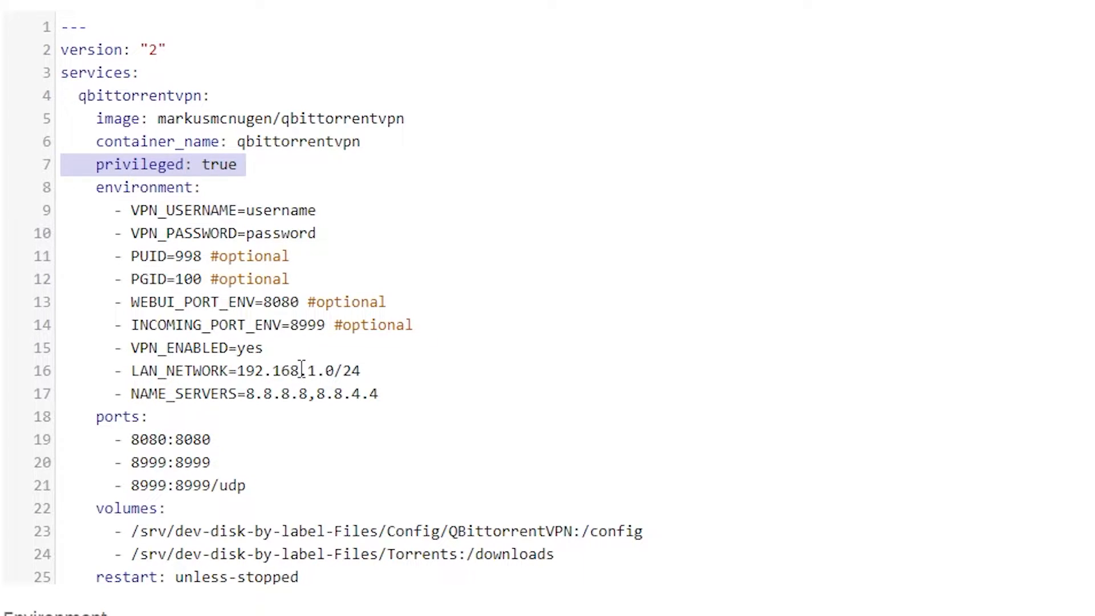
{"action": "mouse_move", "coordinate": [276, 345]}
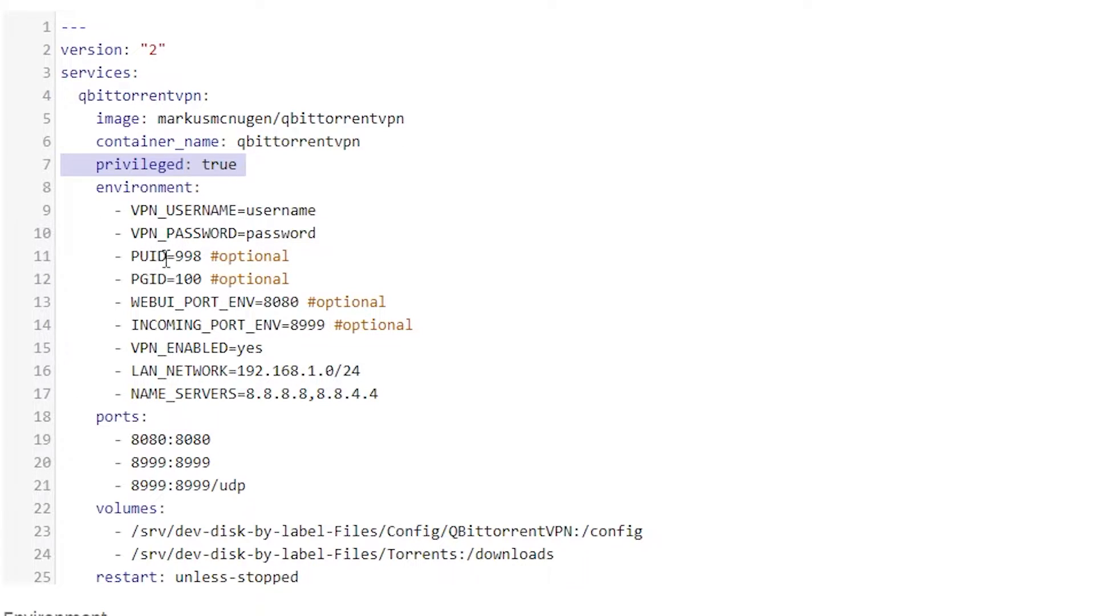
{"action": "mouse_move", "coordinate": [187, 301]}
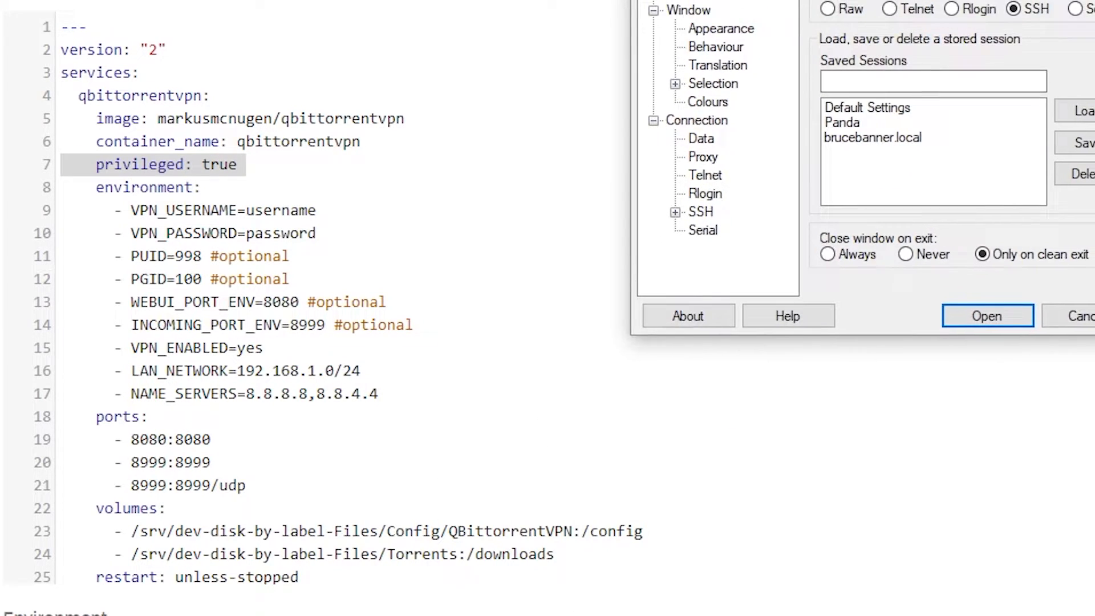
SSH into 192.168.1.238 as root, run 'id admin' to confirm uid 998 / gid 100, then close PuTTY
{"action": "left_click", "coordinate": [987, 315]}
{"action": "type", "text": "root"}
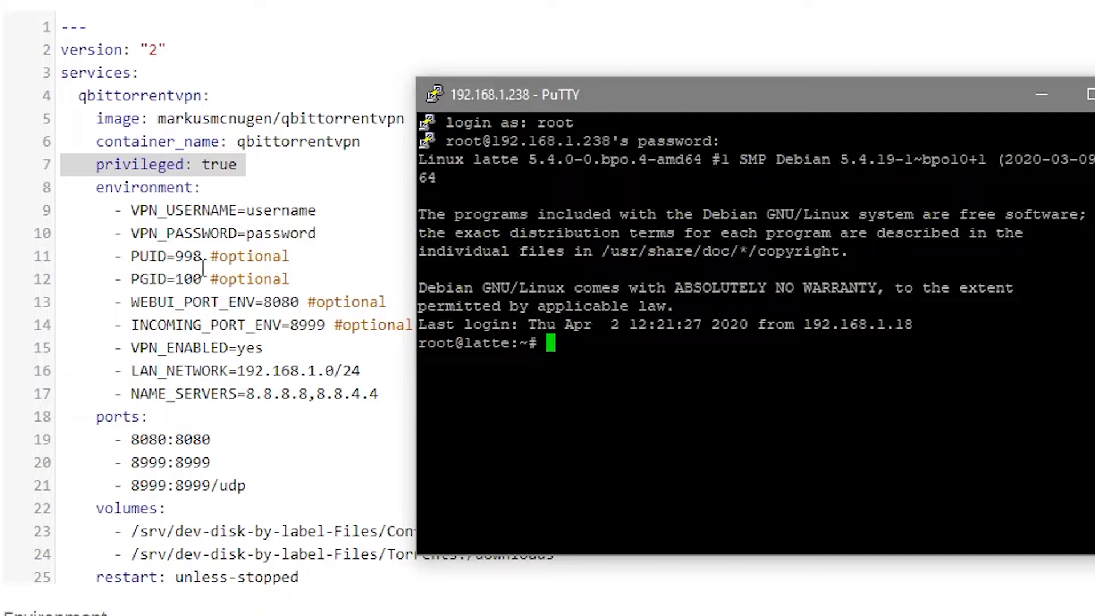
{"action": "mouse_move", "coordinate": [346, 333]}
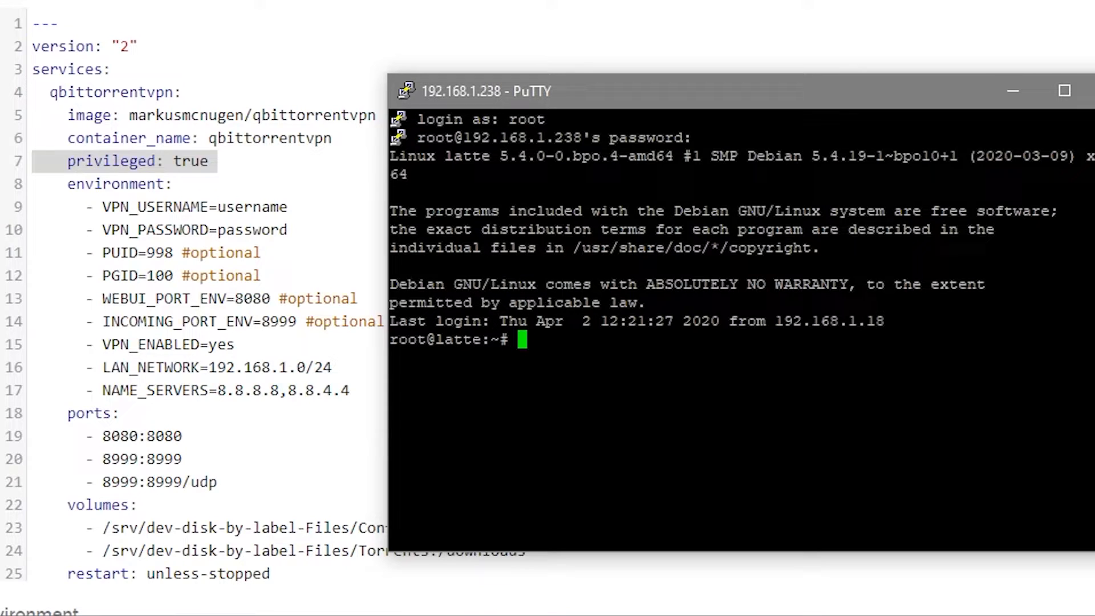
{"action": "type", "text": "id admin"}
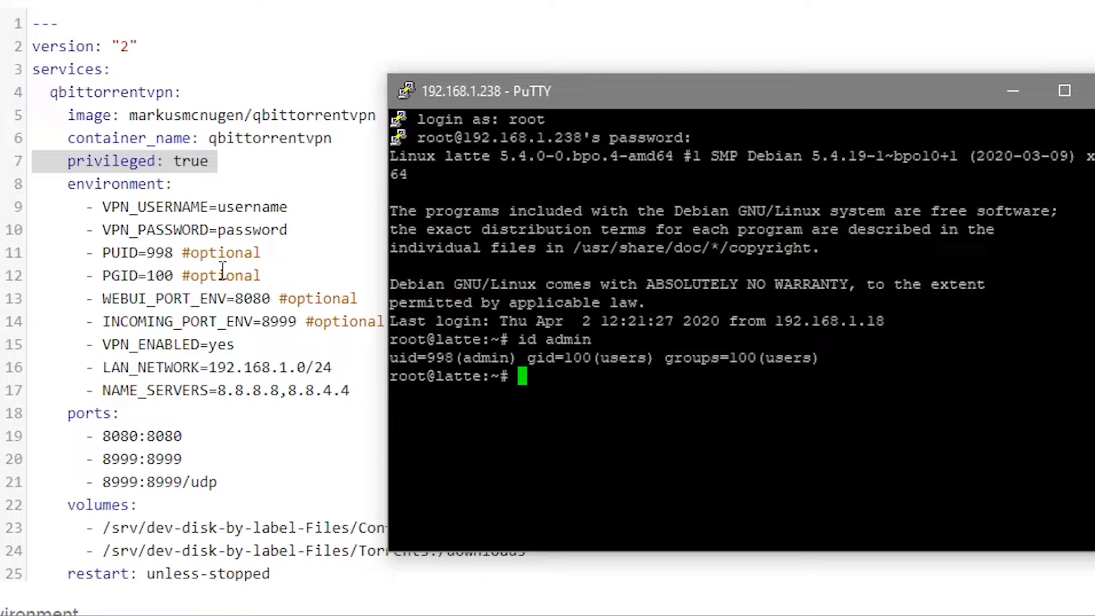
{"action": "left_click", "coordinate": [1066, 91]}
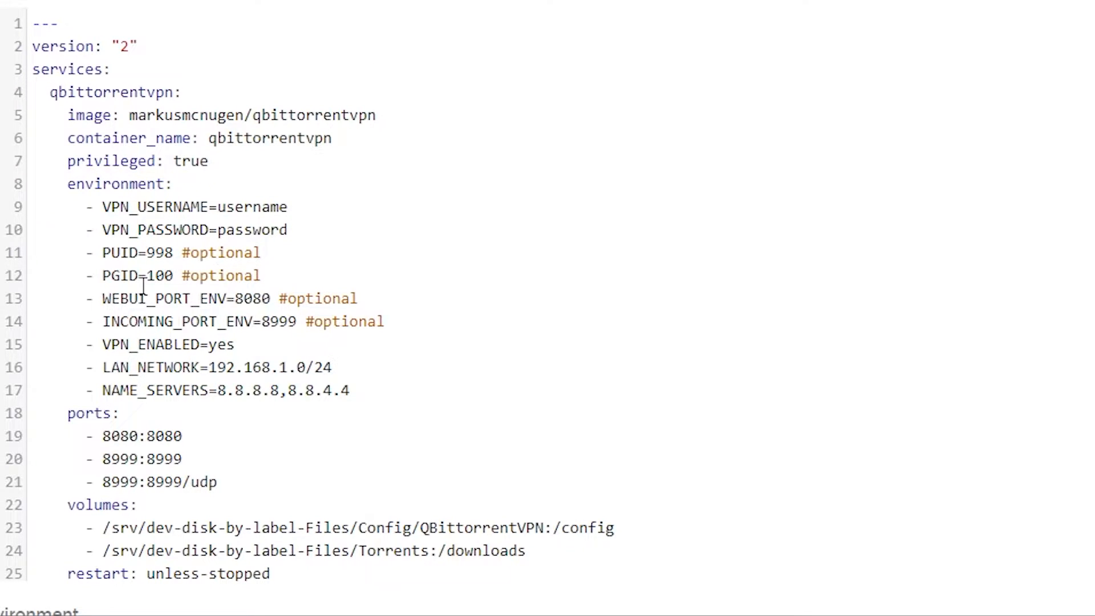
{"action": "mouse_move", "coordinate": [162, 298]}
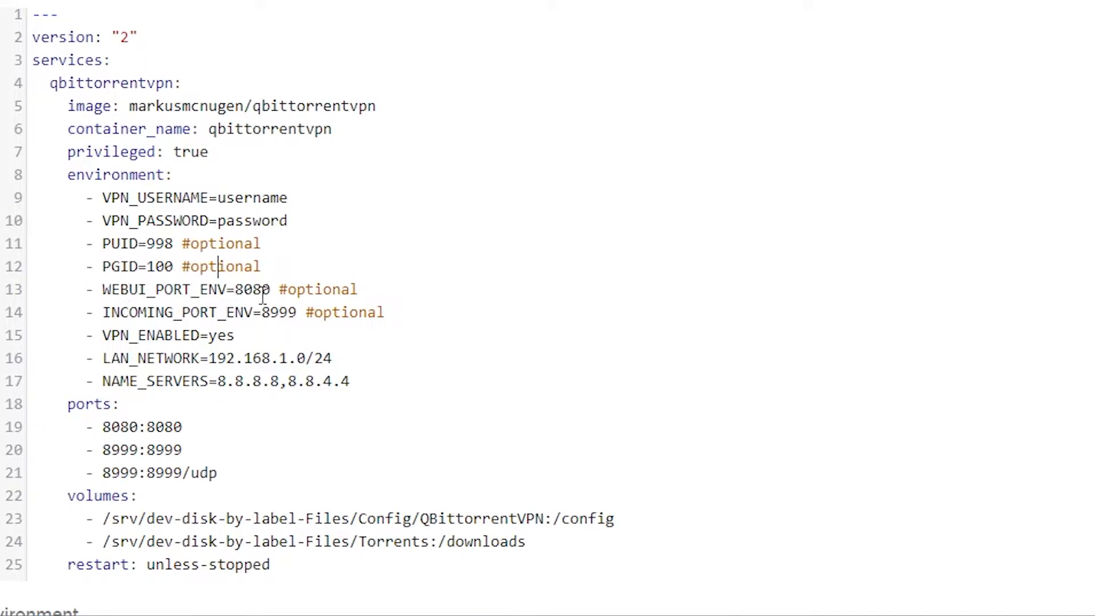
{"action": "mouse_move", "coordinate": [159, 472]}
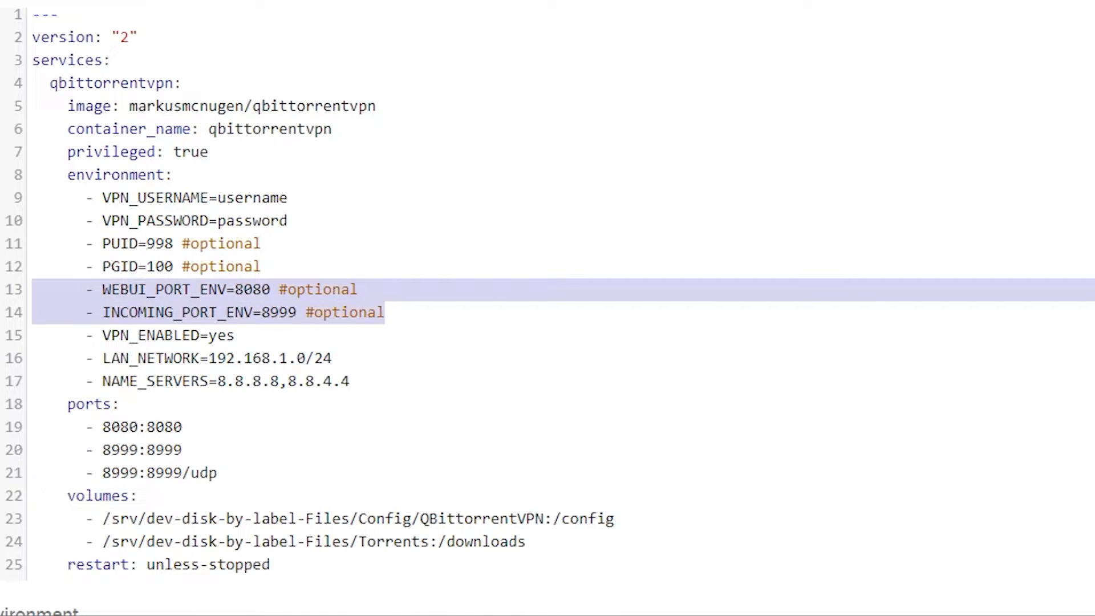
{"action": "mouse_move", "coordinate": [136, 357]}
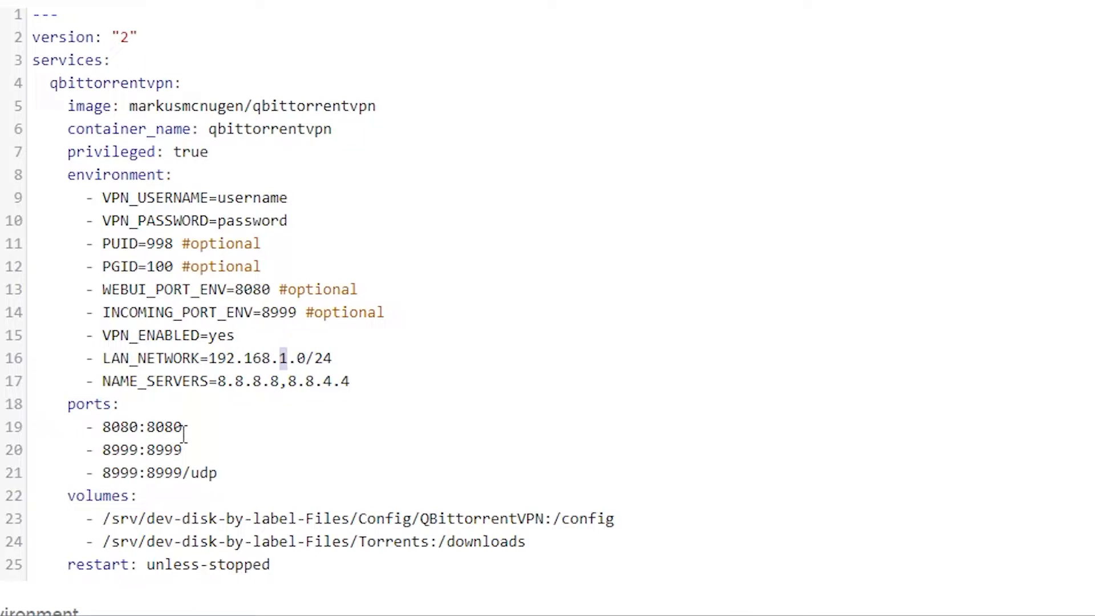
Highlight host port 8080 in the ports mapping and scroll to the environment variables and access control section
{"action": "double_click", "coordinate": [139, 427]}
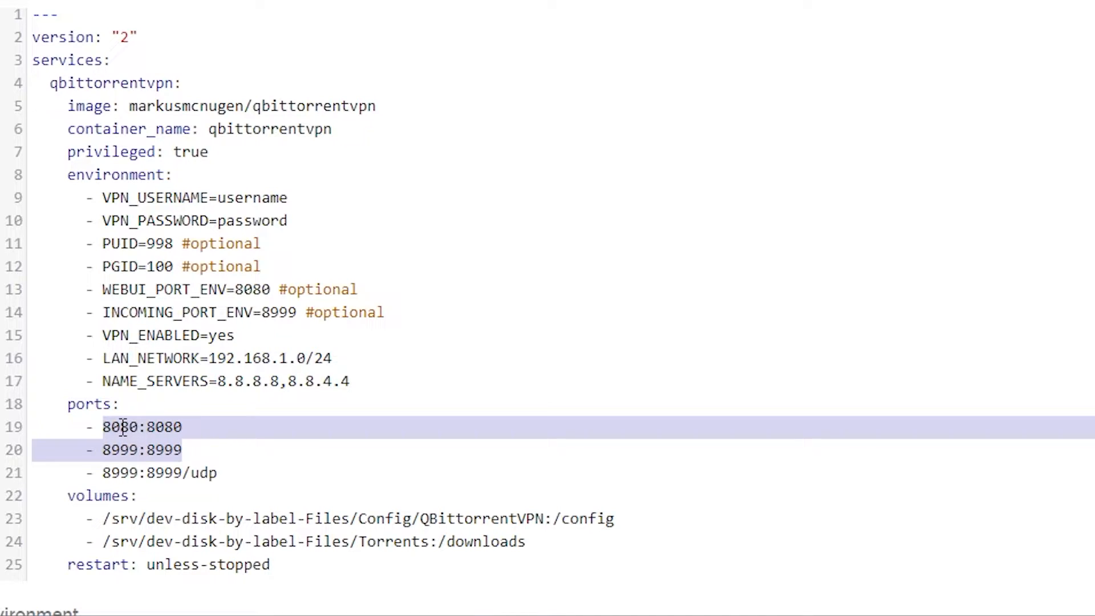
{"action": "mouse_move", "coordinate": [112, 450]}
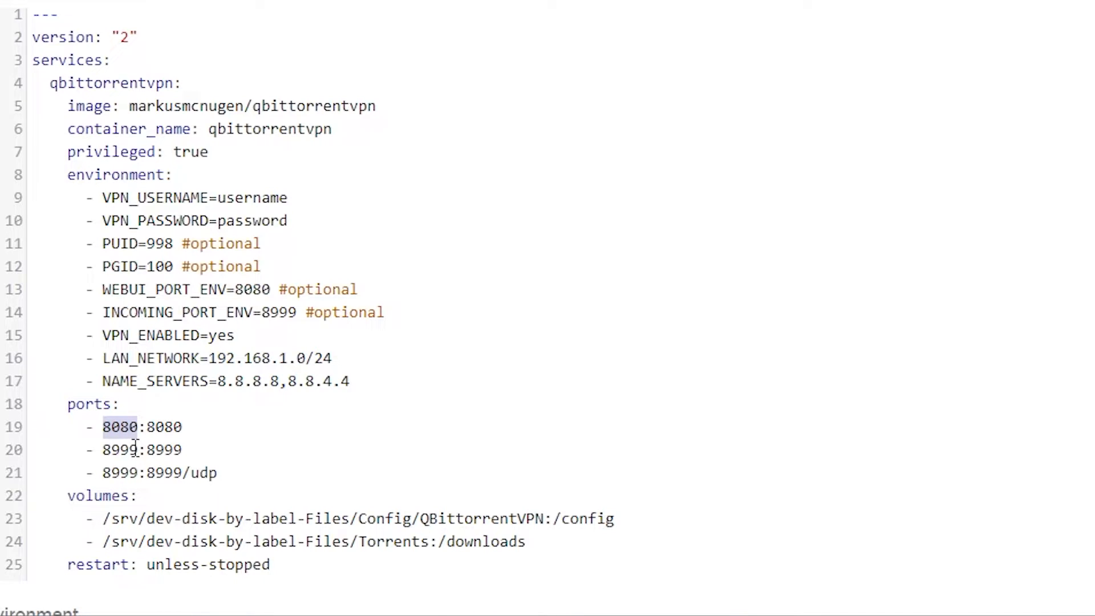
{"action": "scroll", "scroll_direction": "down", "scroll_amount": 3}
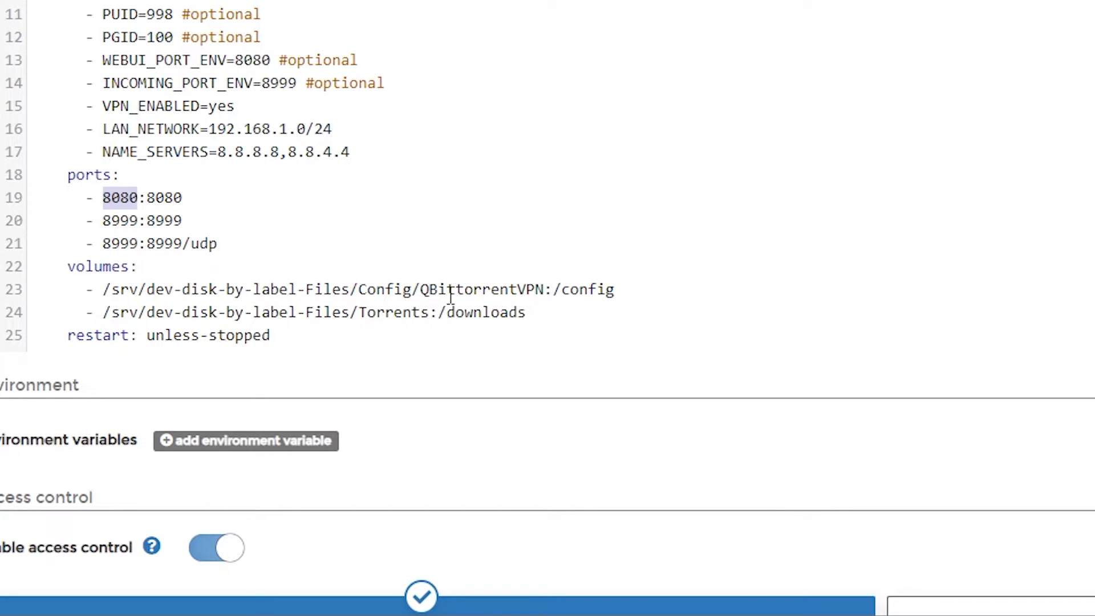
{"action": "mouse_move", "coordinate": [407, 313]}
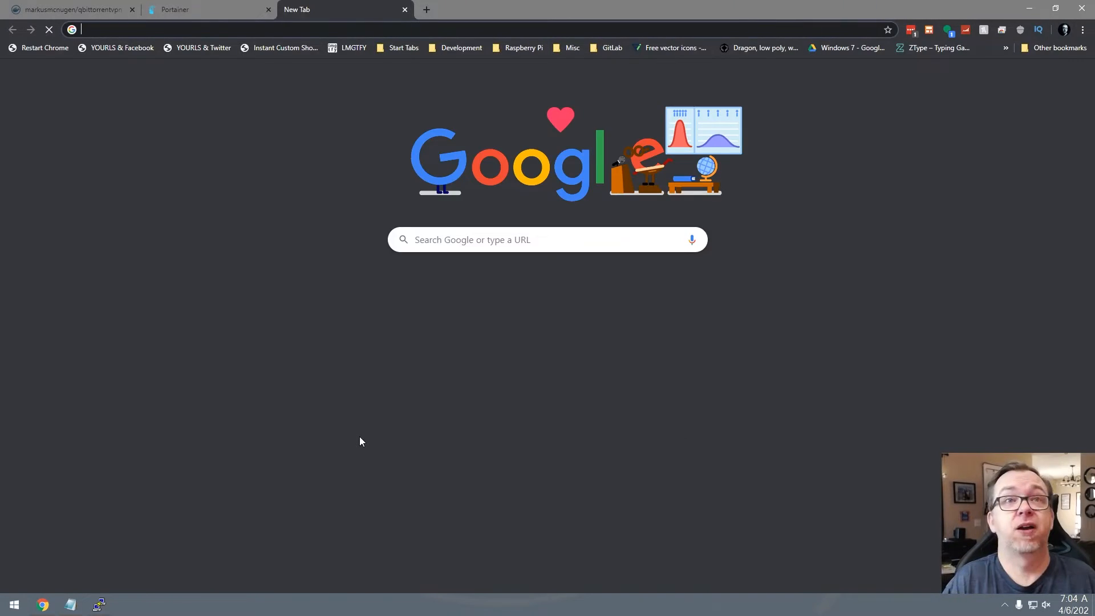
Go to 192.168.1.238:81 and sign in to openmediavault as admin
{"action": "type", "text": "192.168.1.238:9000"}
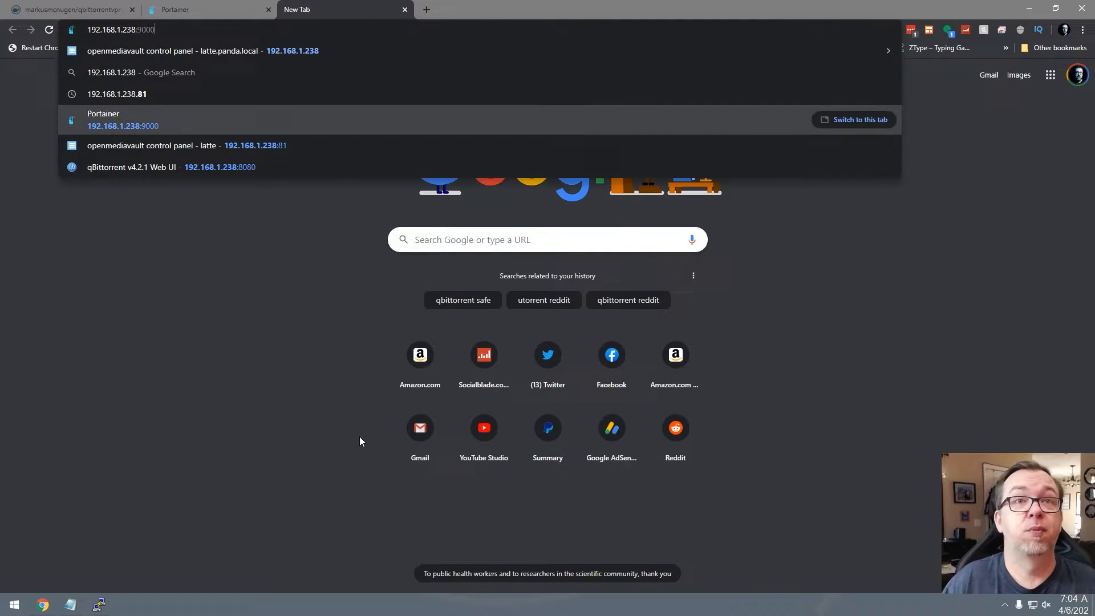
{"action": "left_click", "coordinate": [172, 145]}
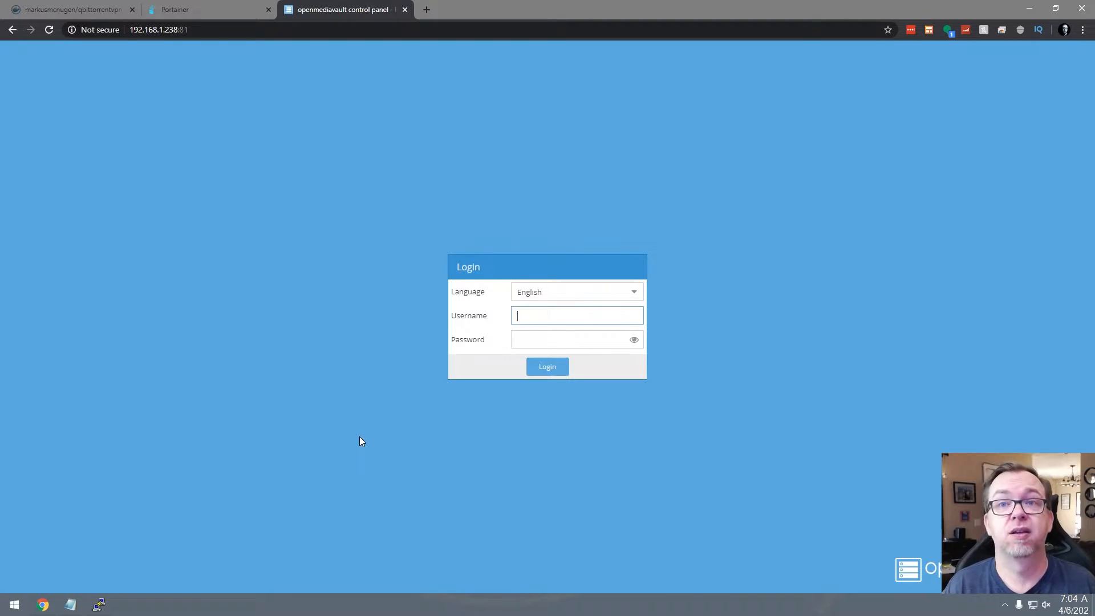
{"action": "type", "text": "admin"}
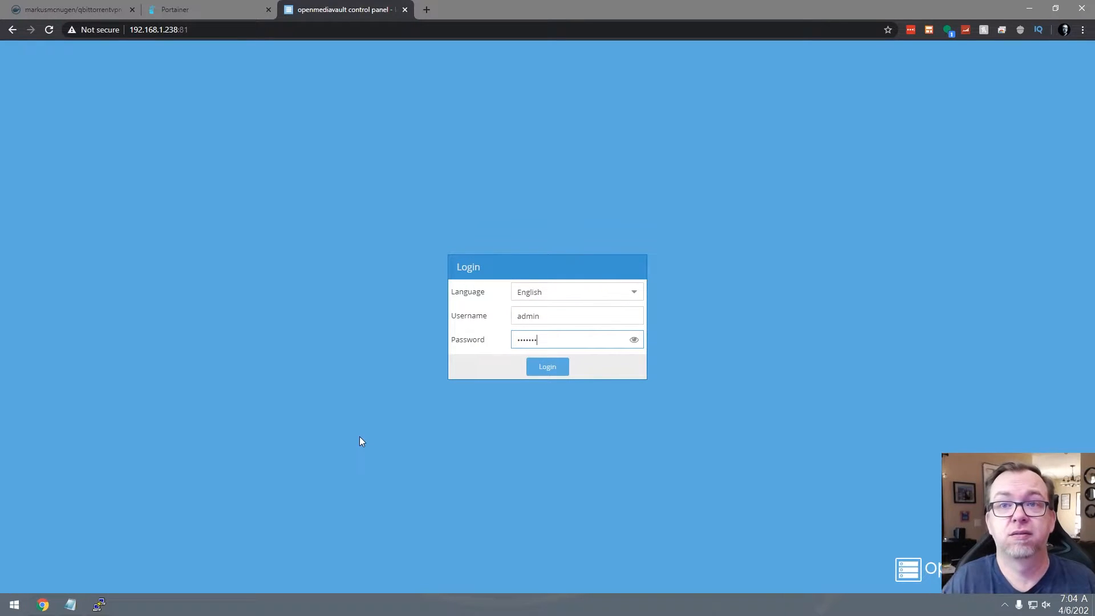
{"action": "left_click", "coordinate": [548, 367]}
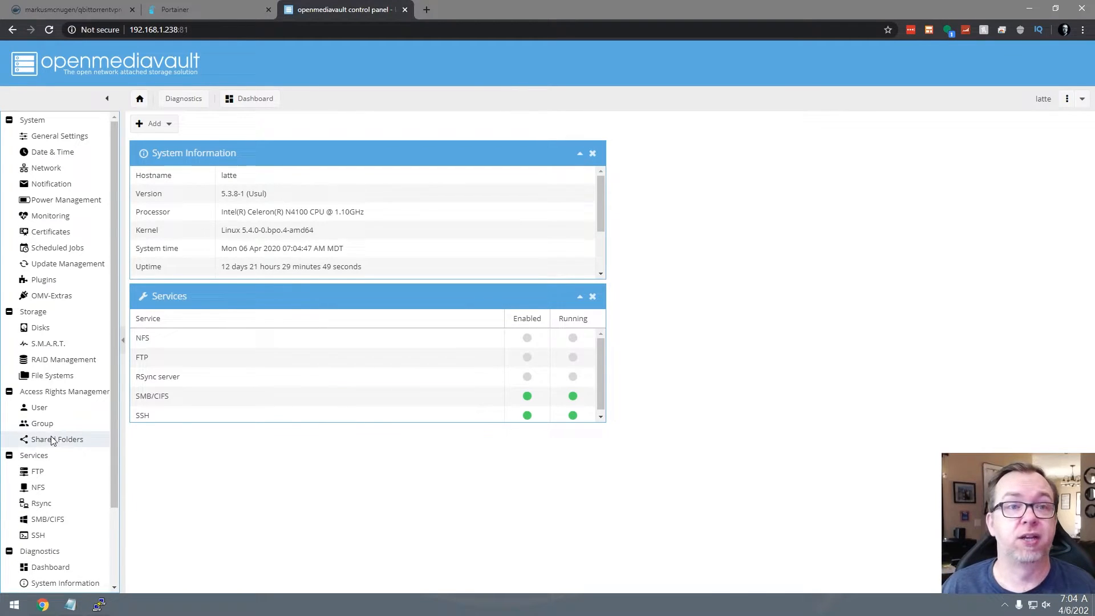
Check Shared Folders and SMB/CIFS Shares to confirm Config and Torrents are shared, then return to Shared Folders
{"action": "left_click", "coordinate": [57, 439]}
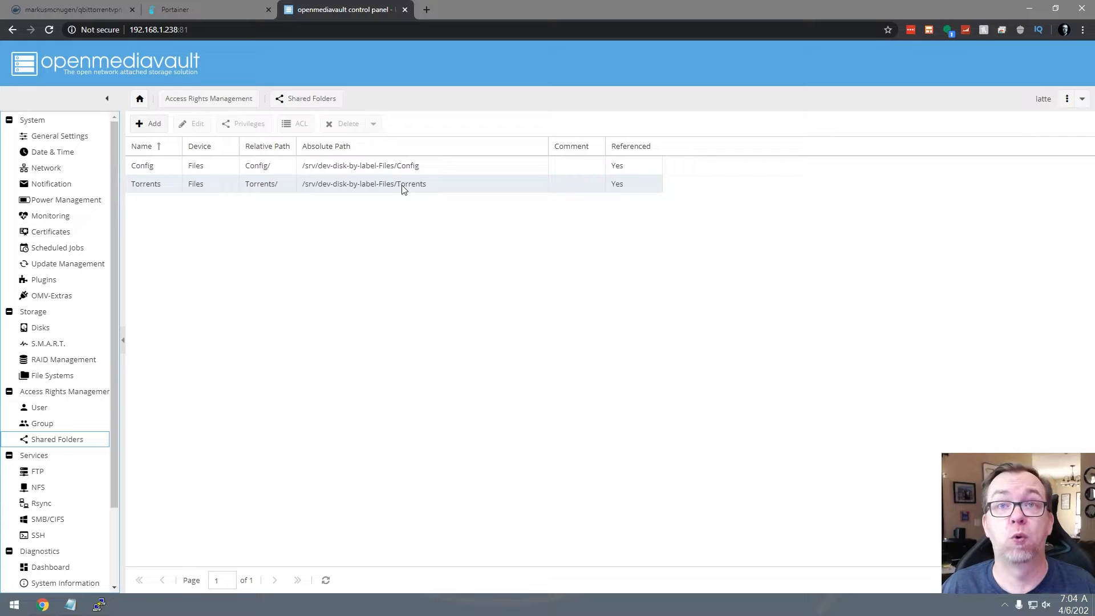
{"action": "mouse_move", "coordinate": [412, 196]}
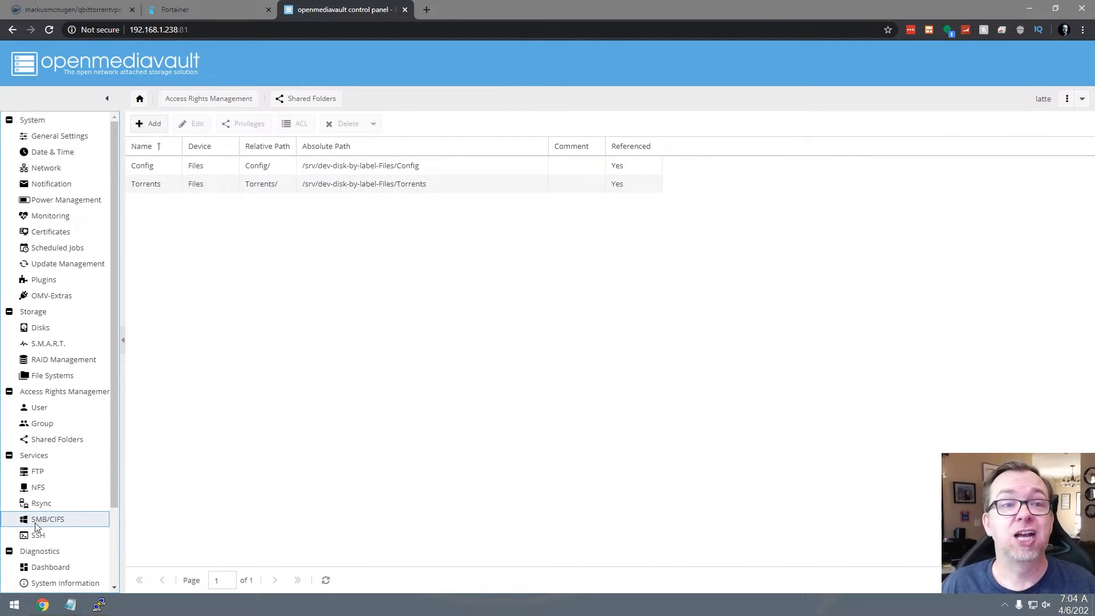
{"action": "left_click", "coordinate": [46, 519]}
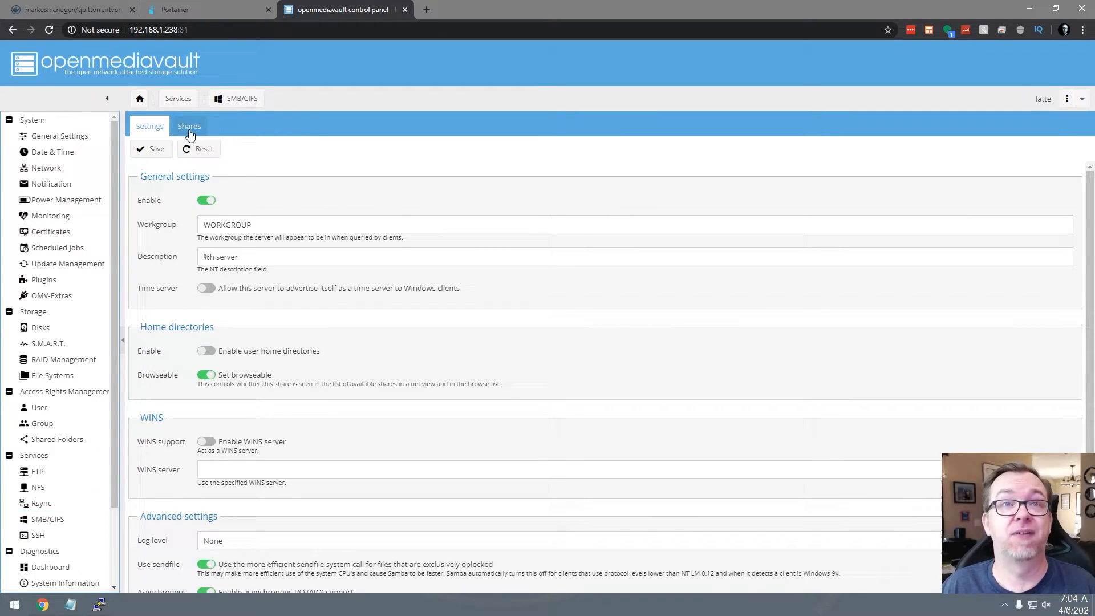
{"action": "left_click", "coordinate": [190, 126]}
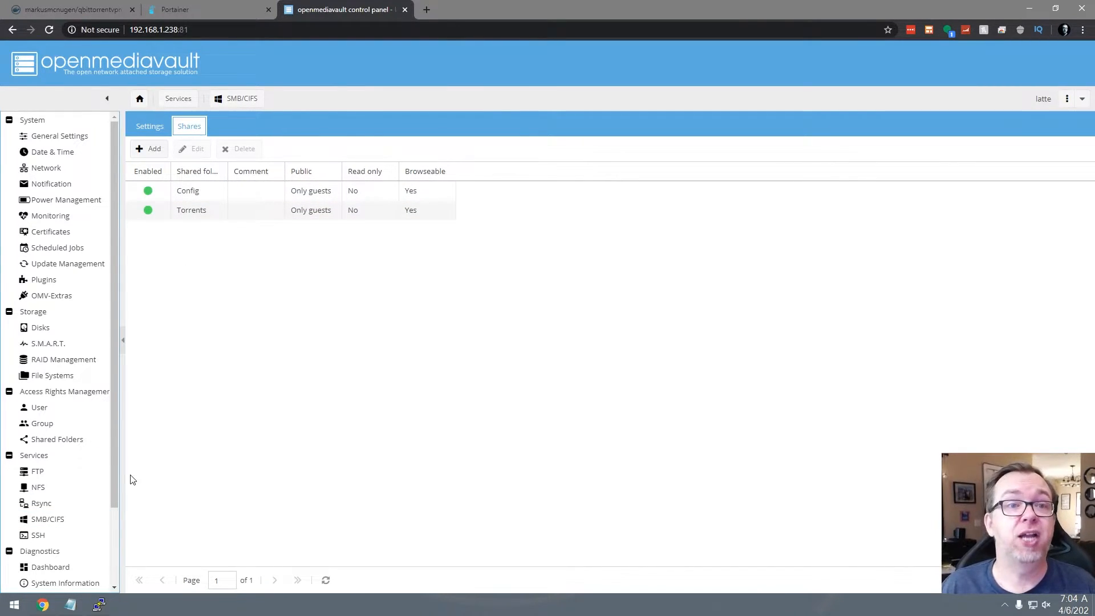
{"action": "left_click", "coordinate": [57, 440]}
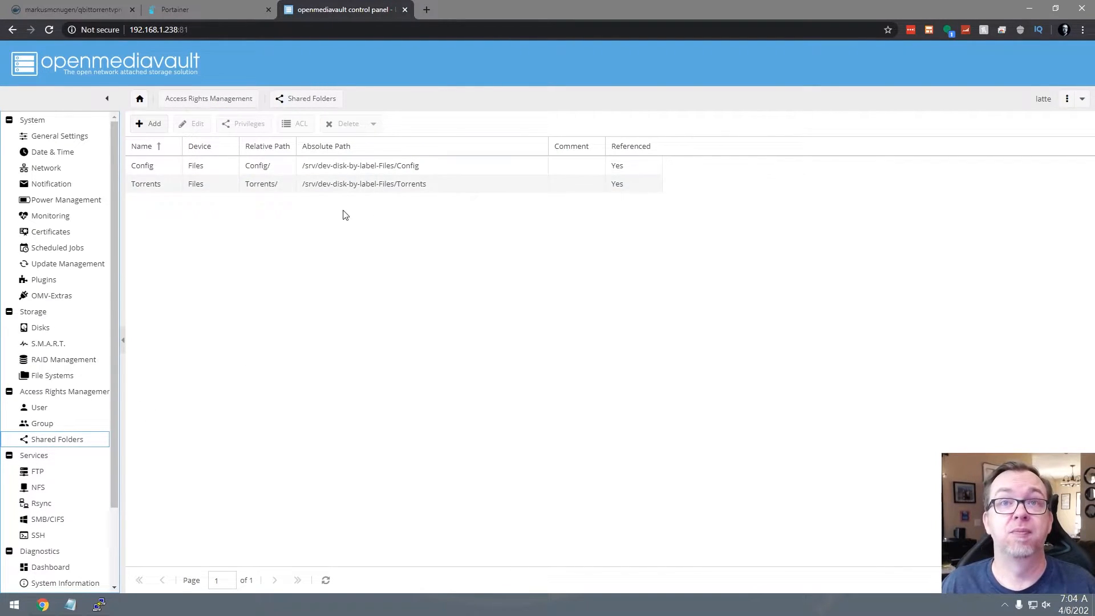
{"action": "mouse_move", "coordinate": [315, 411]}
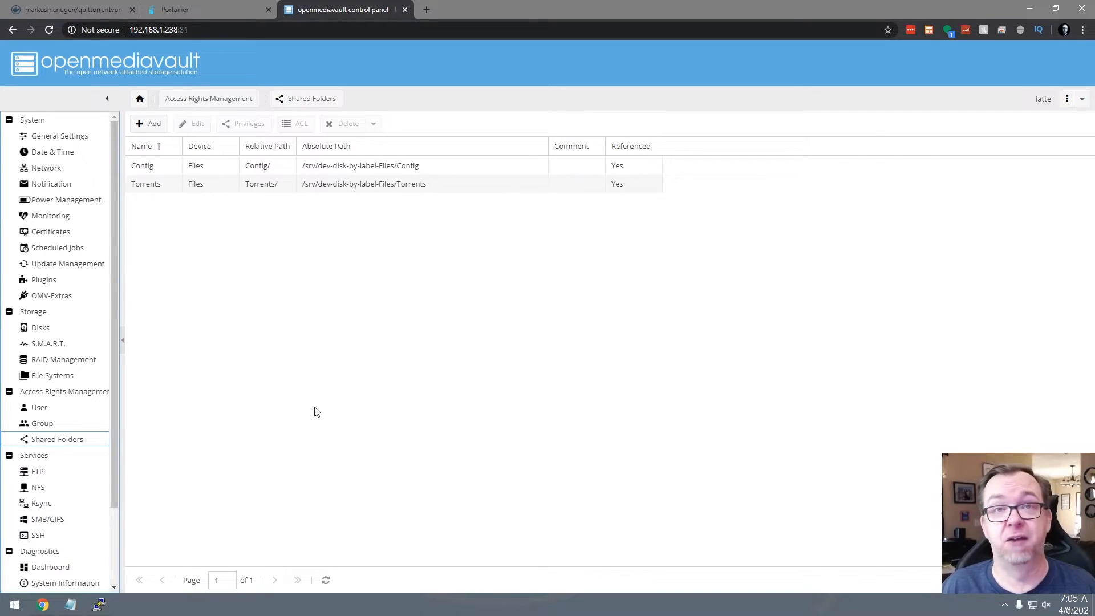
{"action": "mouse_move", "coordinate": [392, 281]}
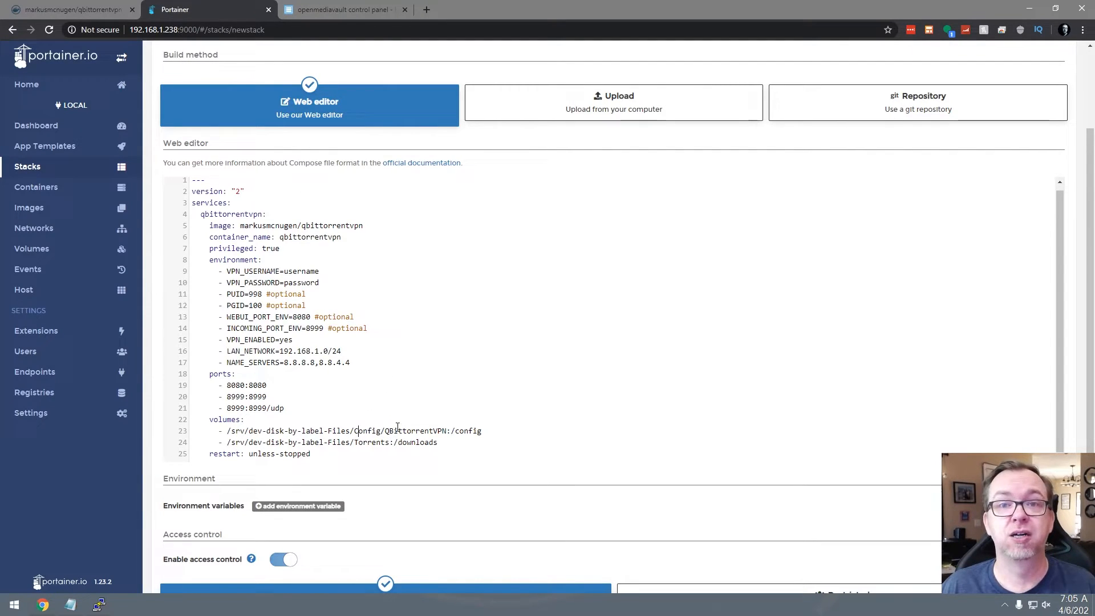
Name the stack qbittorrentvpn after the image and deploy it
{"action": "double_click", "coordinate": [418, 431]}
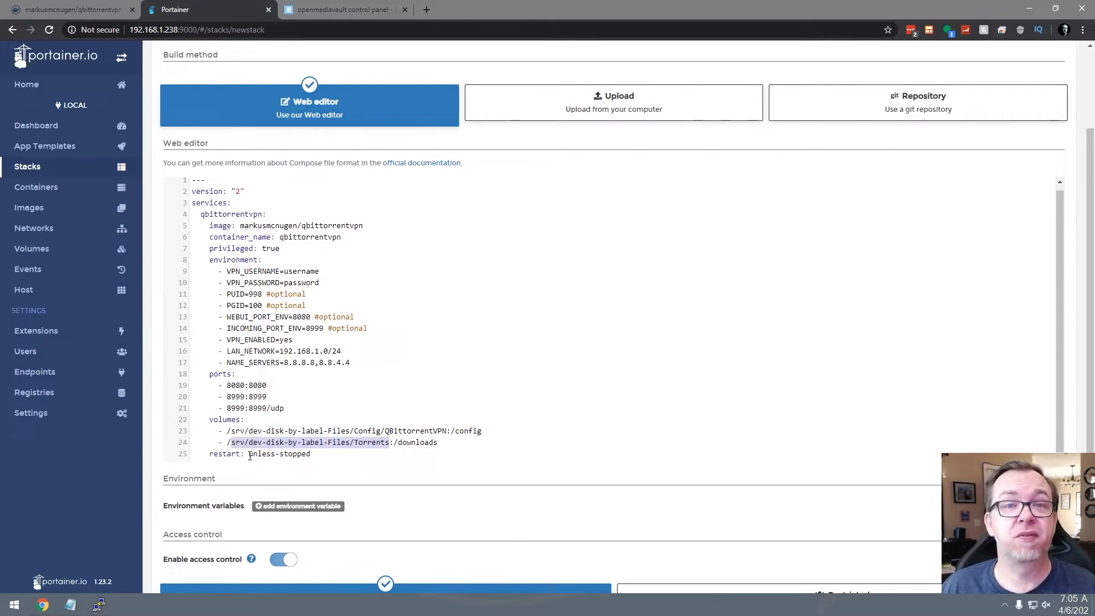
{"action": "mouse_move", "coordinate": [287, 468]}
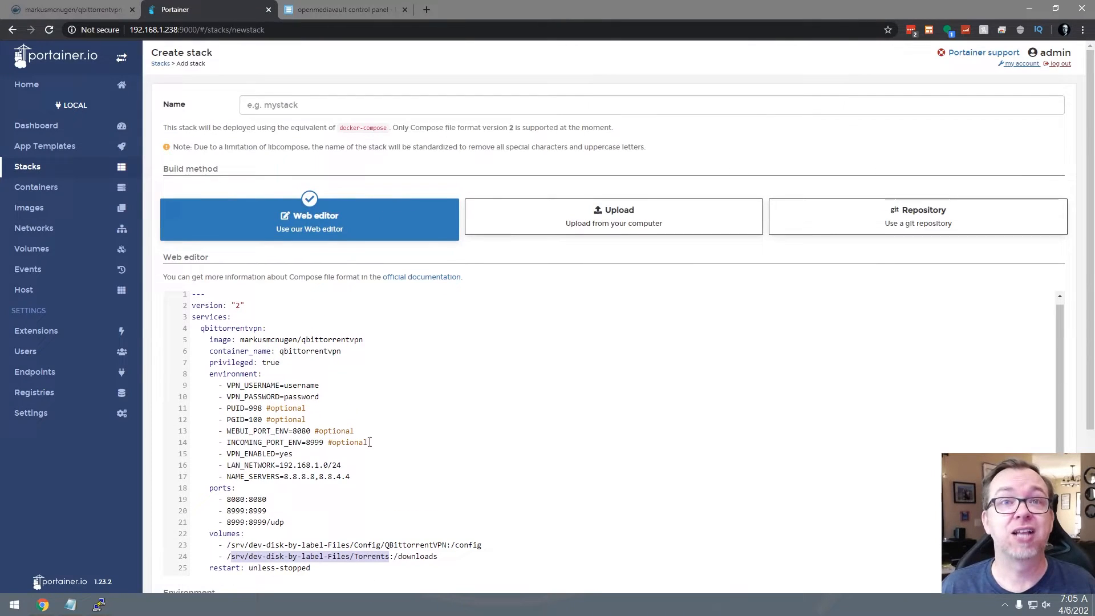
{"action": "double_click", "coordinate": [333, 340]}
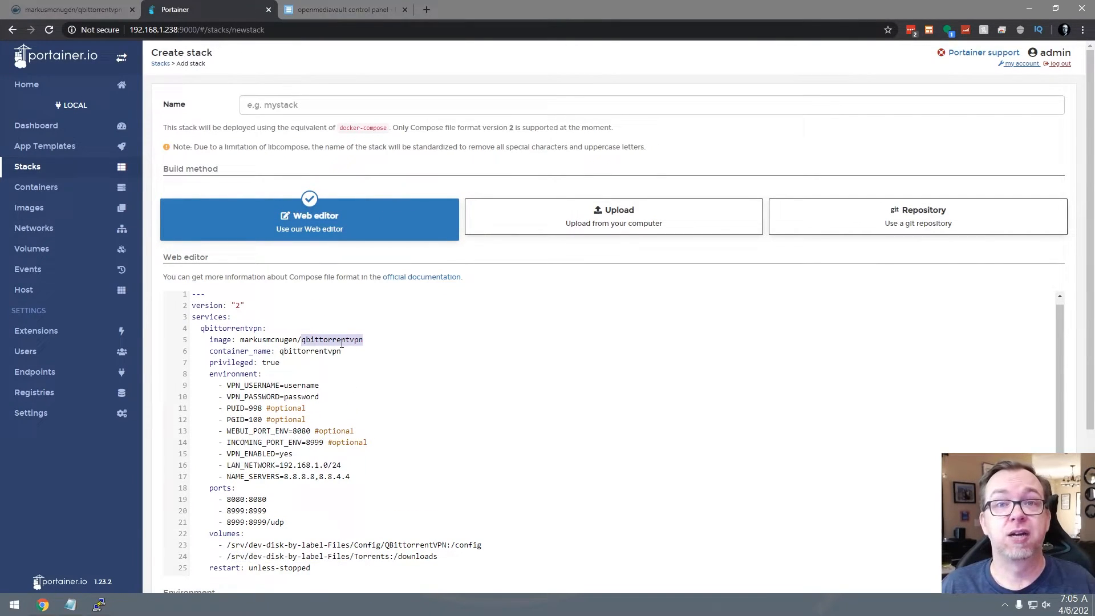
{"action": "type", "text": "qbittorrentvpn"}
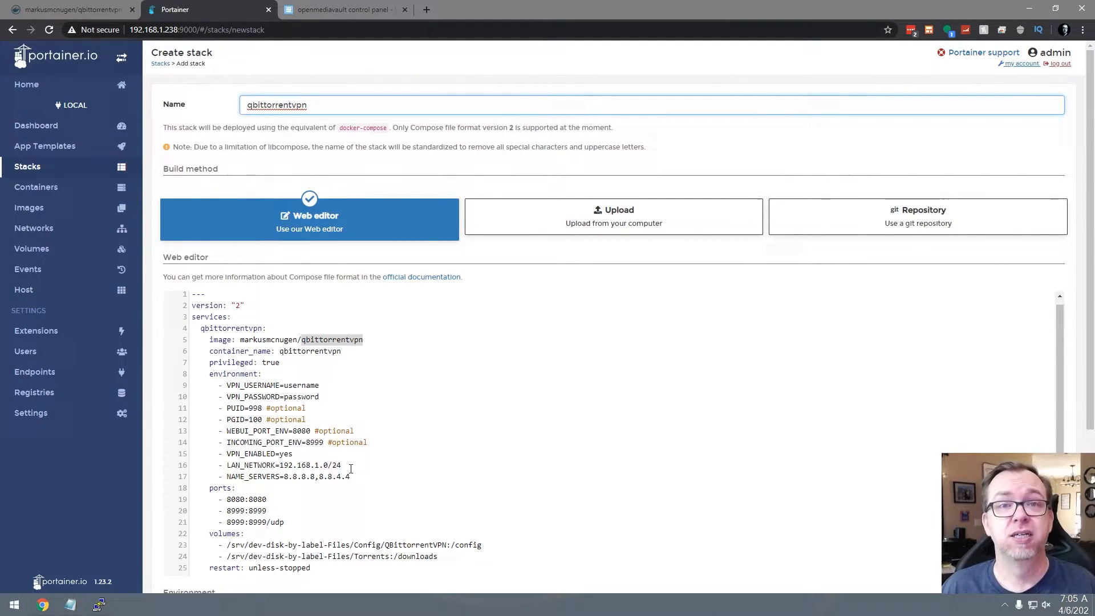
{"action": "scroll", "scroll_direction": "down", "scroll_amount": 3}
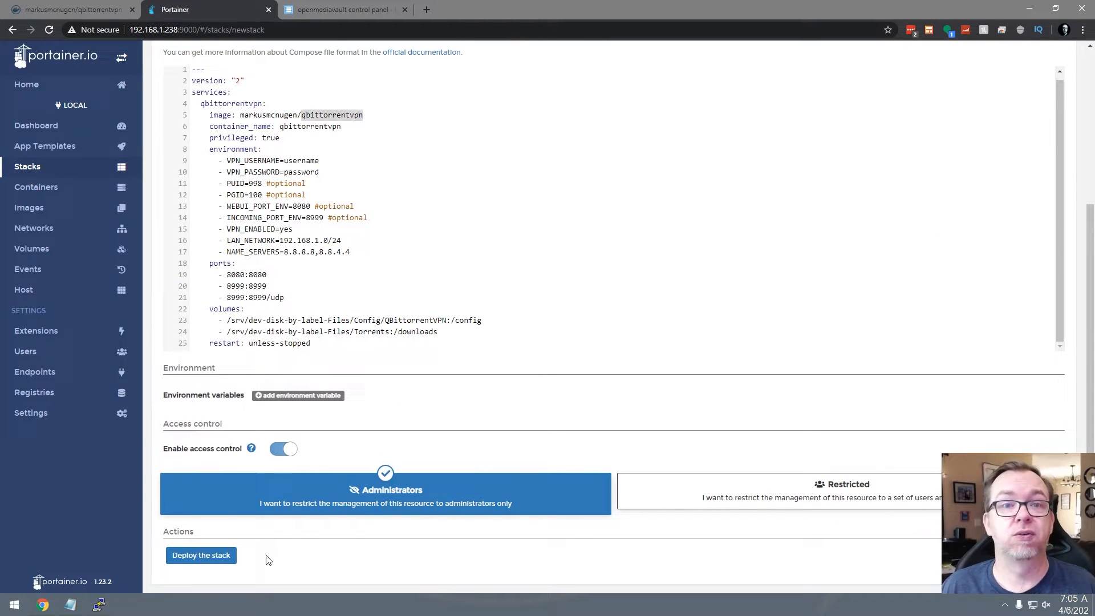
{"action": "left_click", "coordinate": [201, 554]}
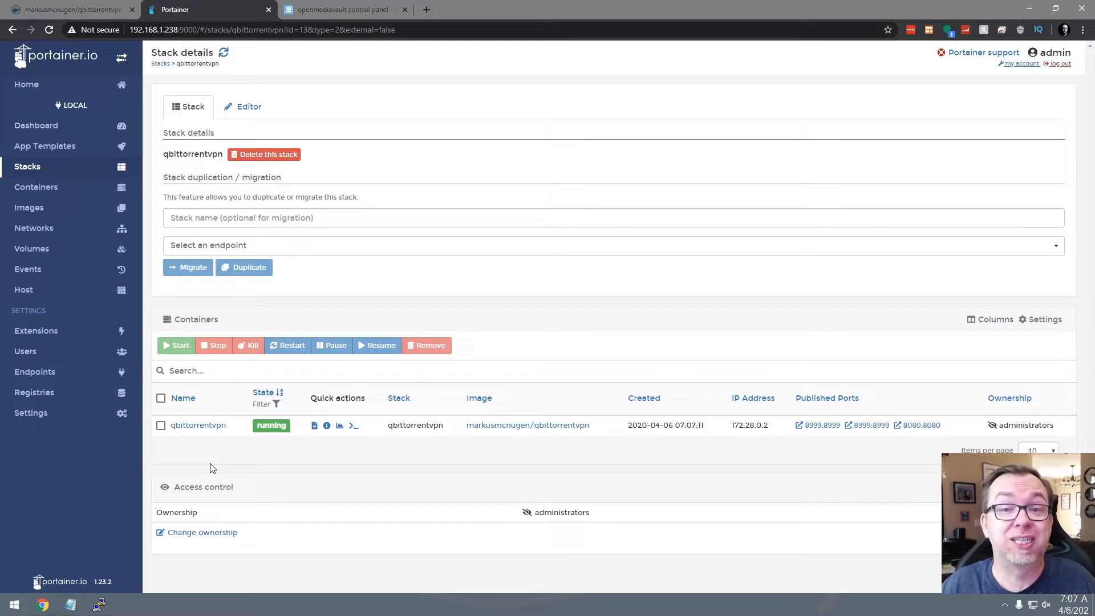
{"action": "mouse_move", "coordinate": [233, 458]}
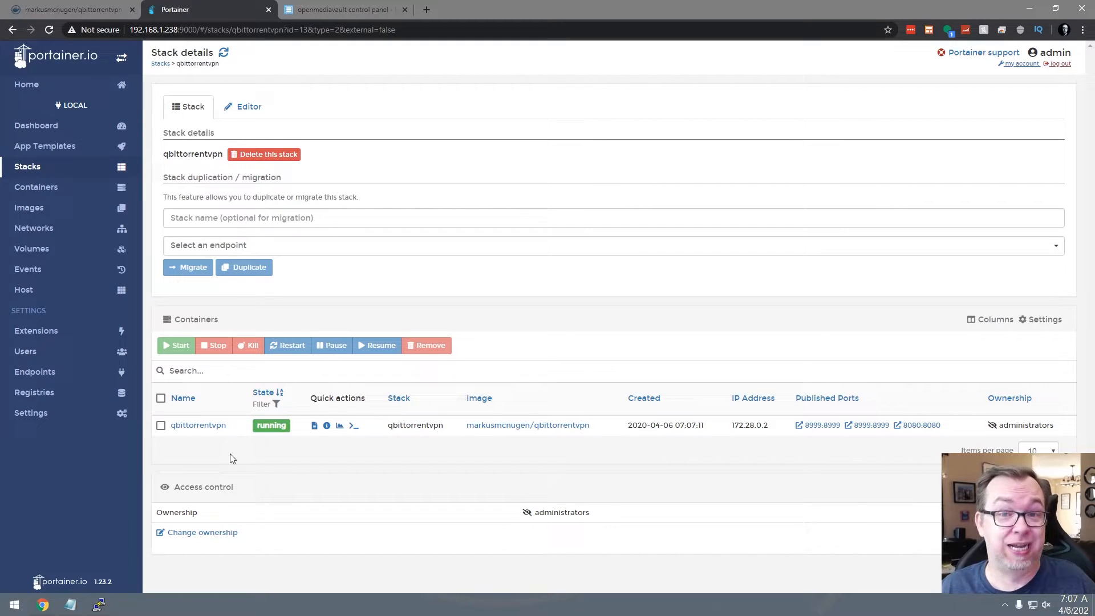
Select the qbittorrentvpn container in the stack details and stop it
{"action": "left_click", "coordinate": [343, 424]}
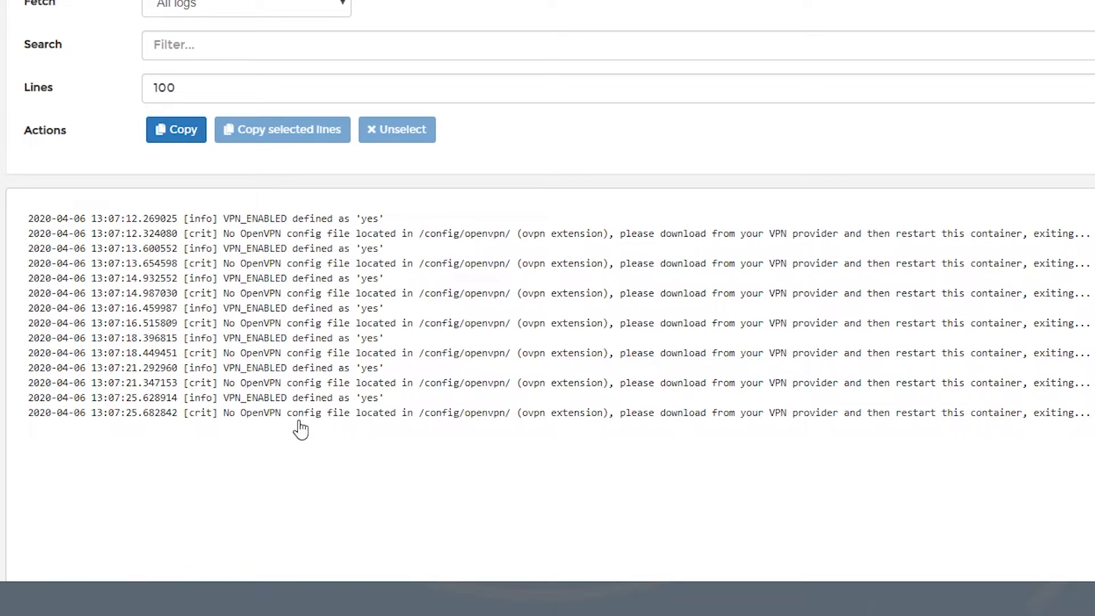
{"action": "mouse_move", "coordinate": [318, 422]}
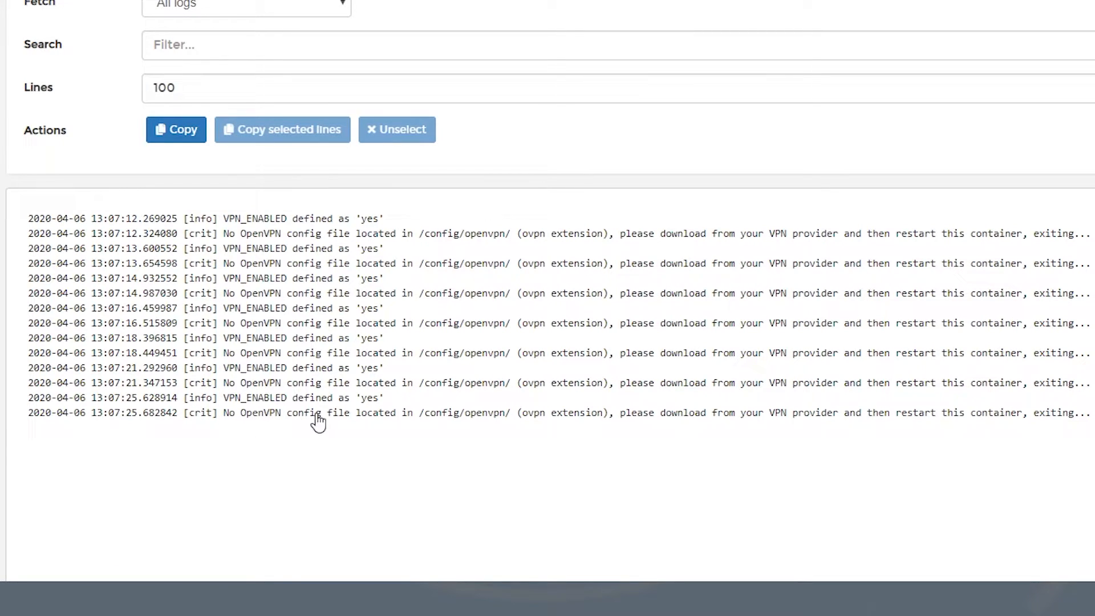
{"action": "mouse_move", "coordinate": [404, 501]}
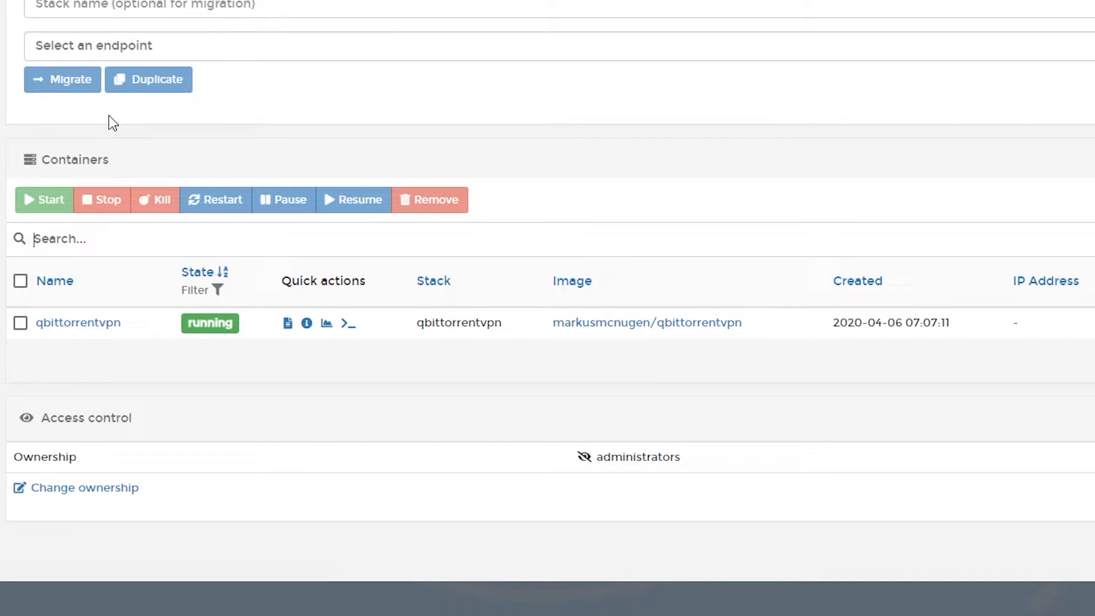
{"action": "left_click", "coordinate": [21, 323]}
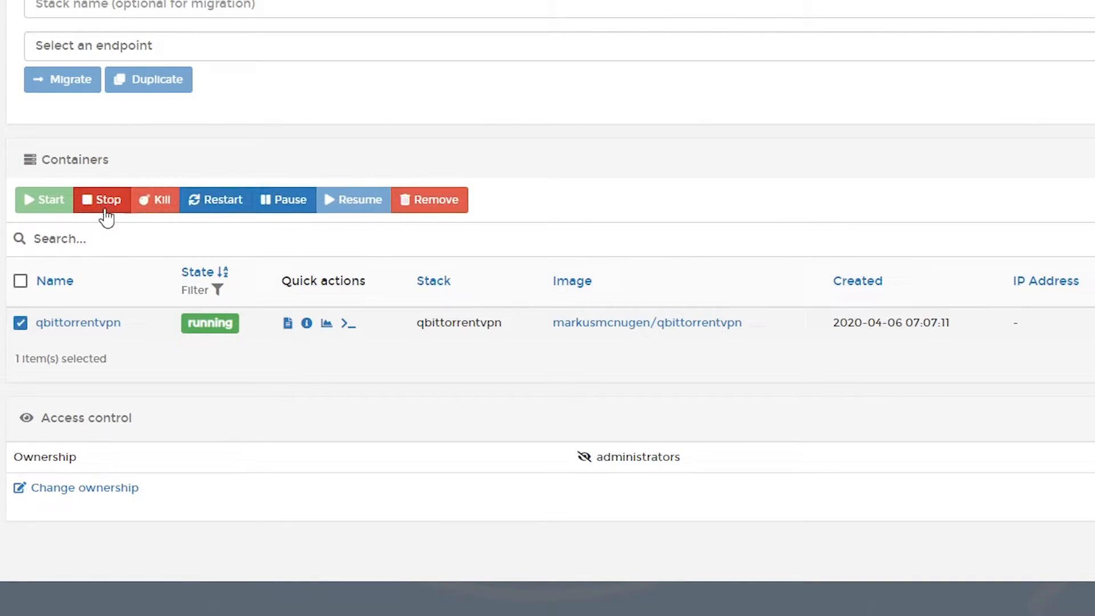
{"action": "left_click", "coordinate": [101, 200]}
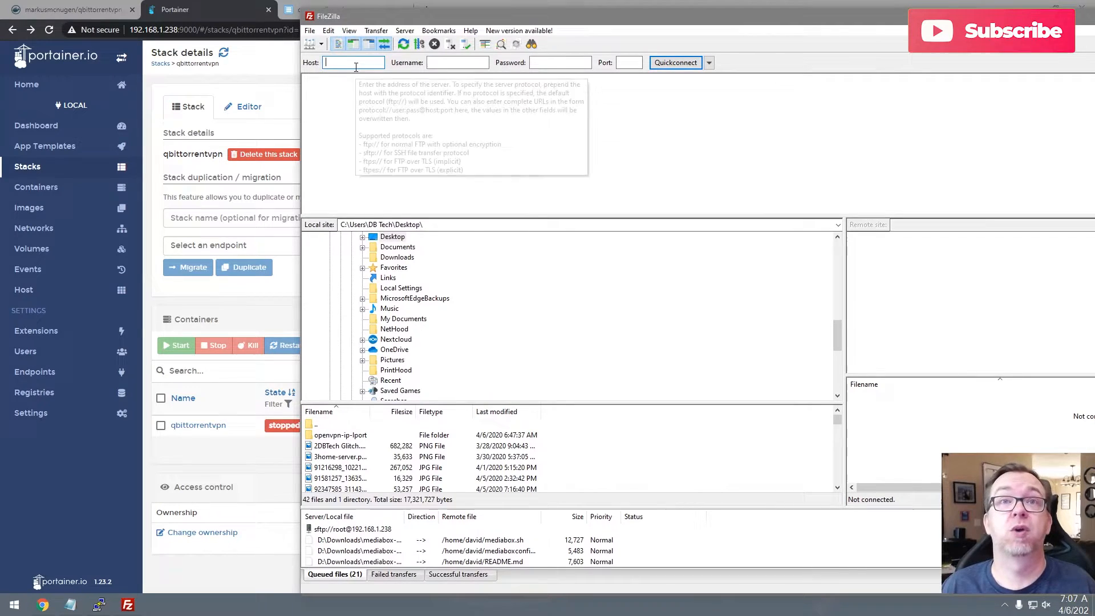
Quickconnect over SFTP to 192.168.1.238 as root on port 22
{"action": "type", "text": "192.168.1.238"}
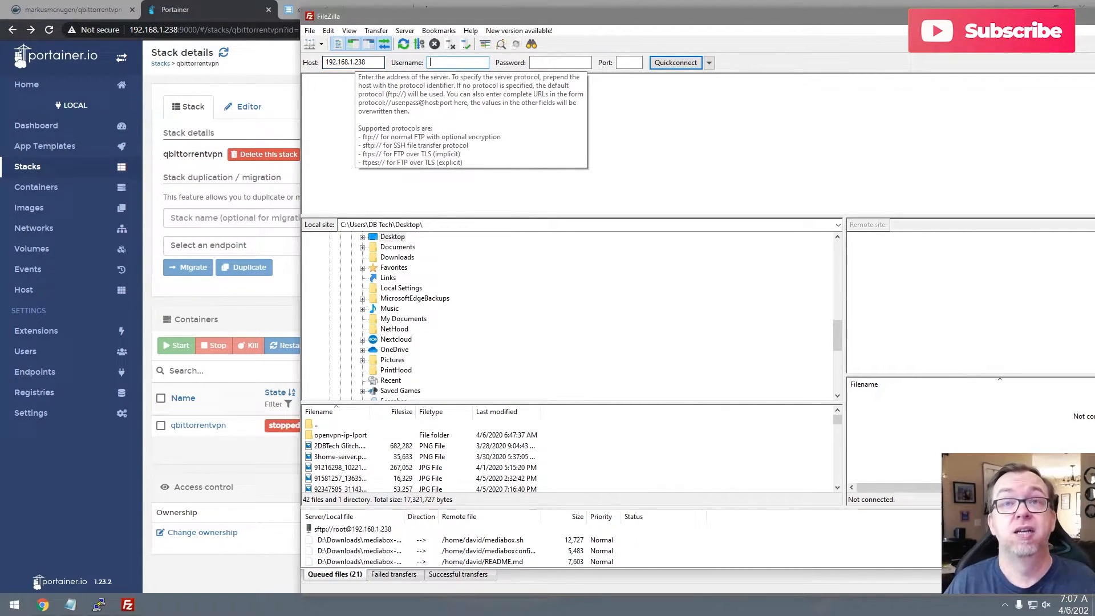
{"action": "type", "text": "root"}
{"action": "left_click", "coordinate": [629, 63]}
{"action": "type", "text": "22"}
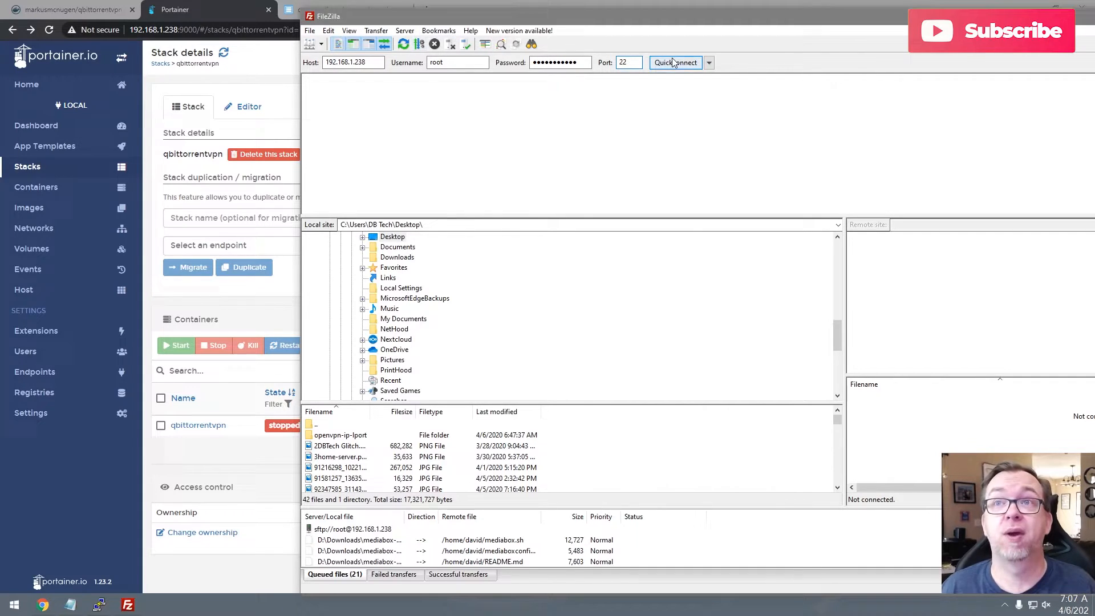
{"action": "left_click", "coordinate": [675, 63]}
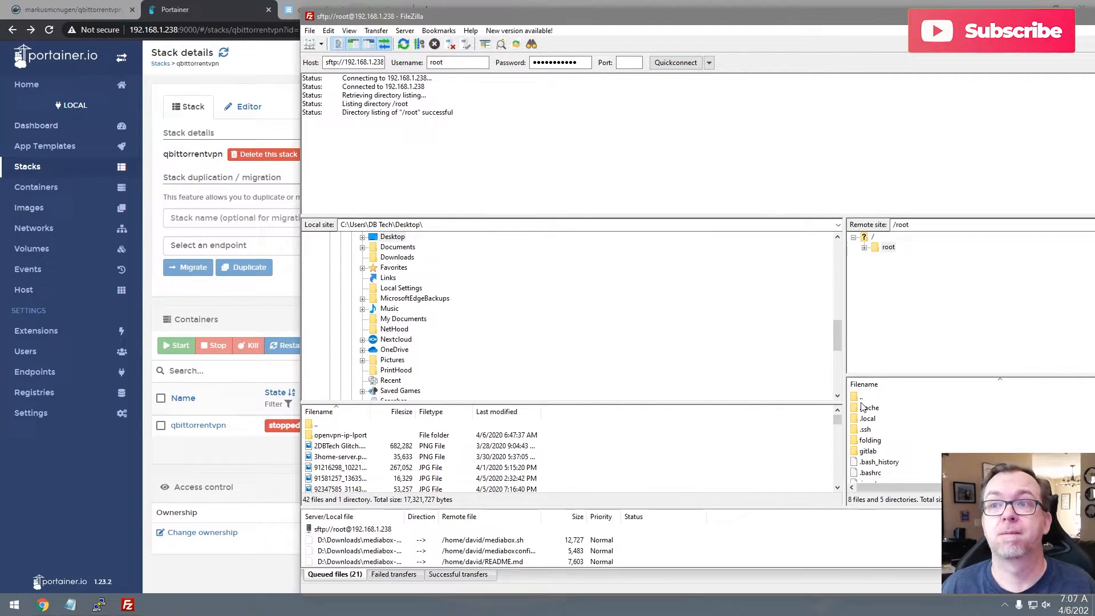
Browse the remote tree to /srv/dev-disk-by-label-Files/Config/QBittorrentVPN/openvpn
{"action": "left_click", "coordinate": [871, 238]}
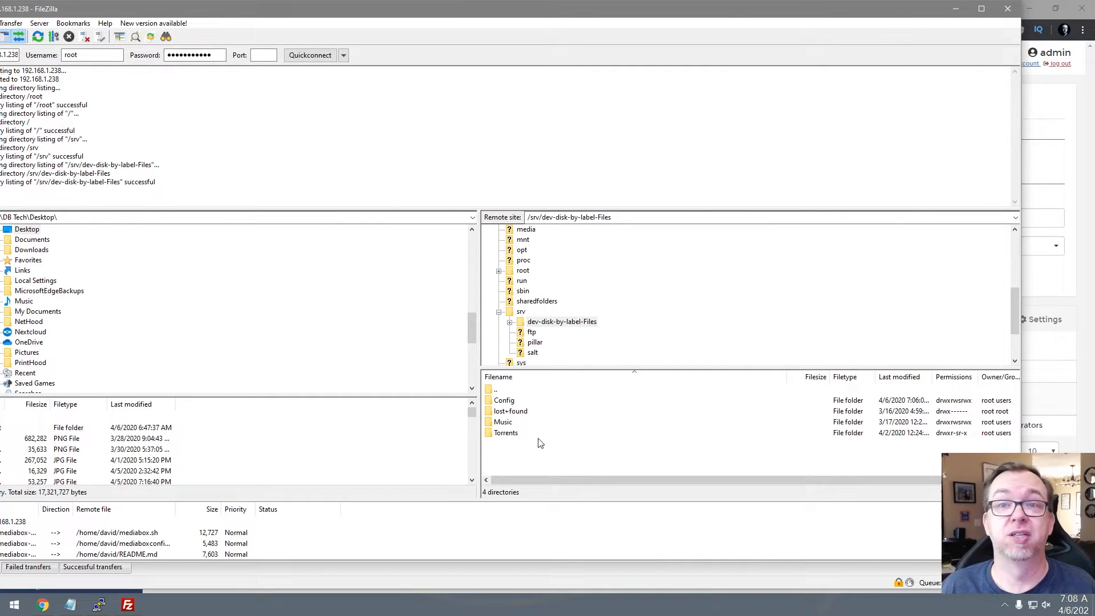
{"action": "double_click", "coordinate": [504, 400]}
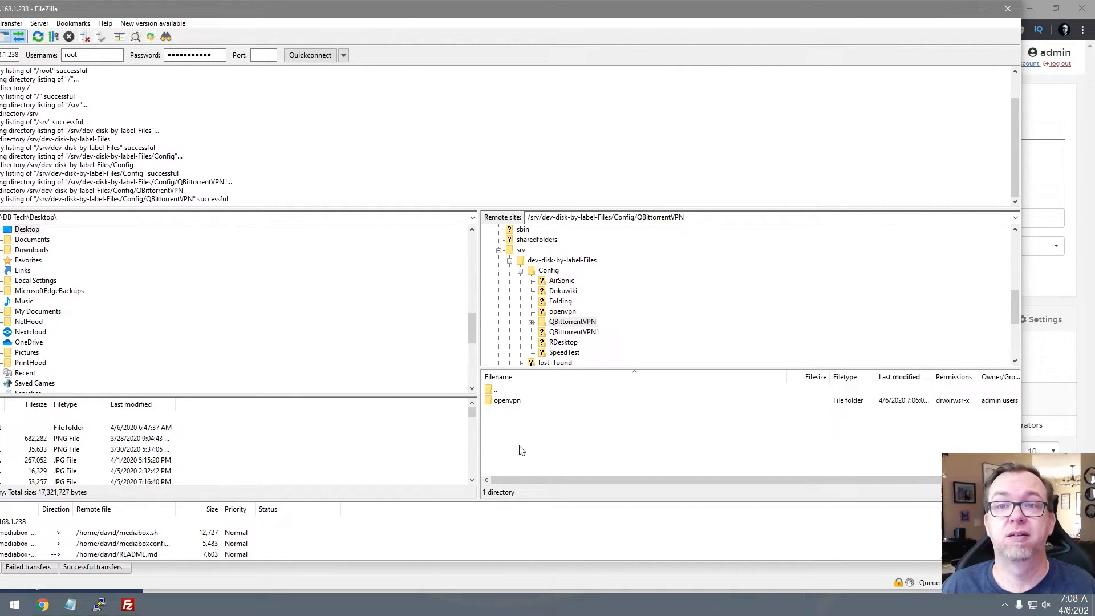
{"action": "mouse_move", "coordinate": [505, 406]}
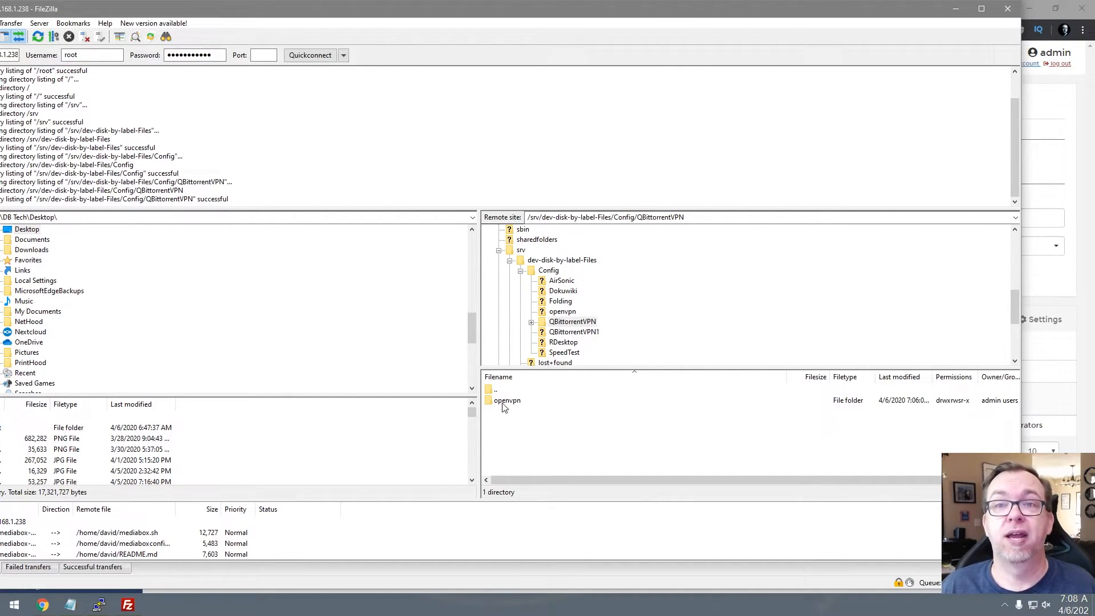
{"action": "double_click", "coordinate": [506, 401]}
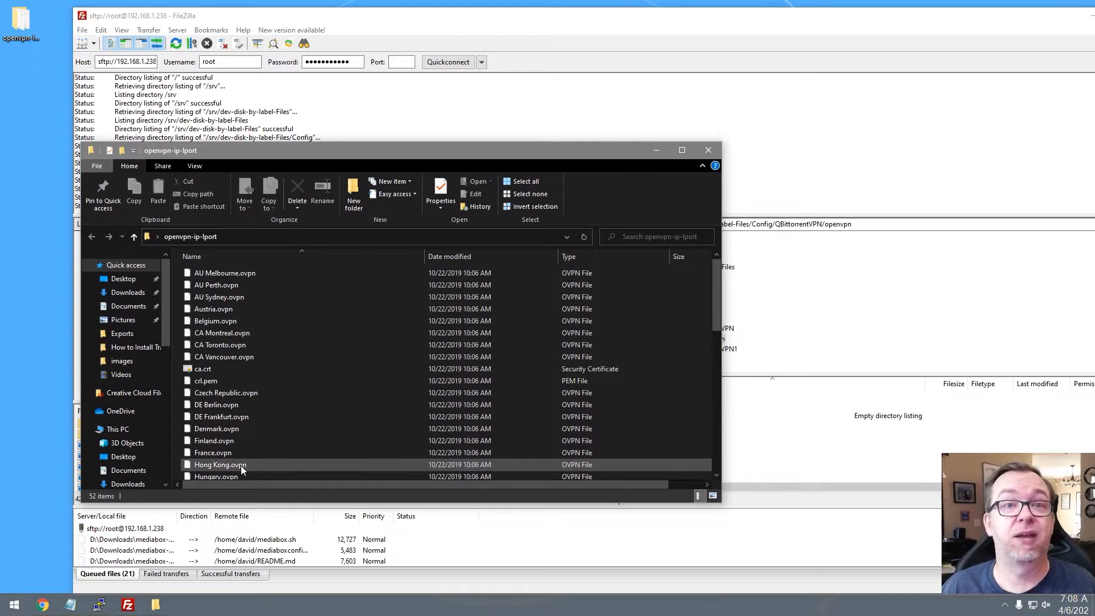
Upload Sweden.ovpn, ca.crt and crl.pem into the remote openvpn folder and select the stopped qbittorrentvpn container in Portainer
{"action": "scroll", "scroll_direction": "down", "scroll_amount": 3}
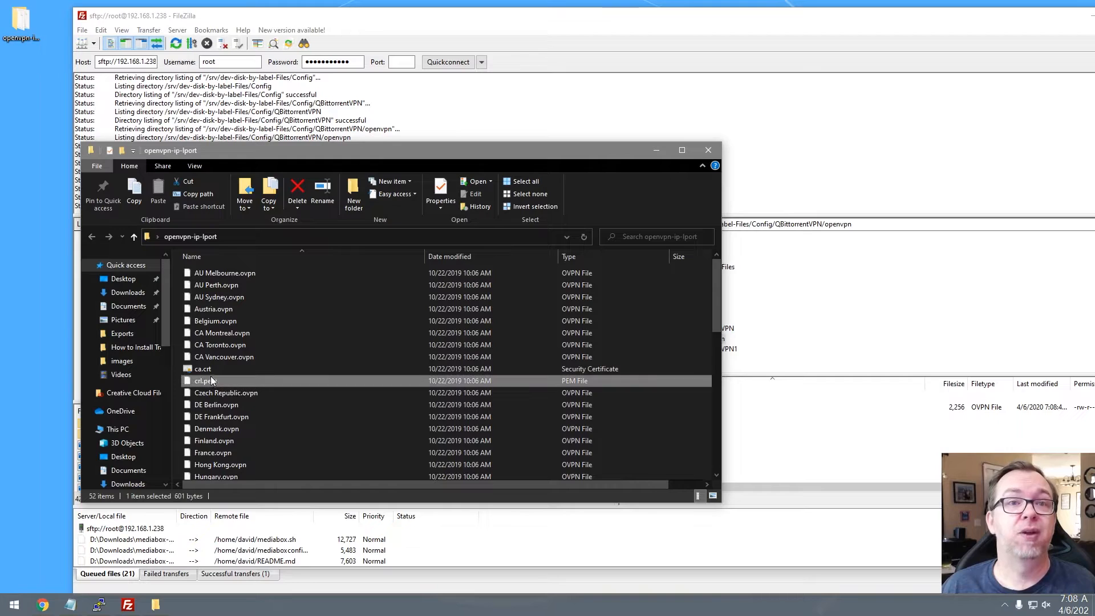
{"action": "mouse_move", "coordinate": [203, 368]}
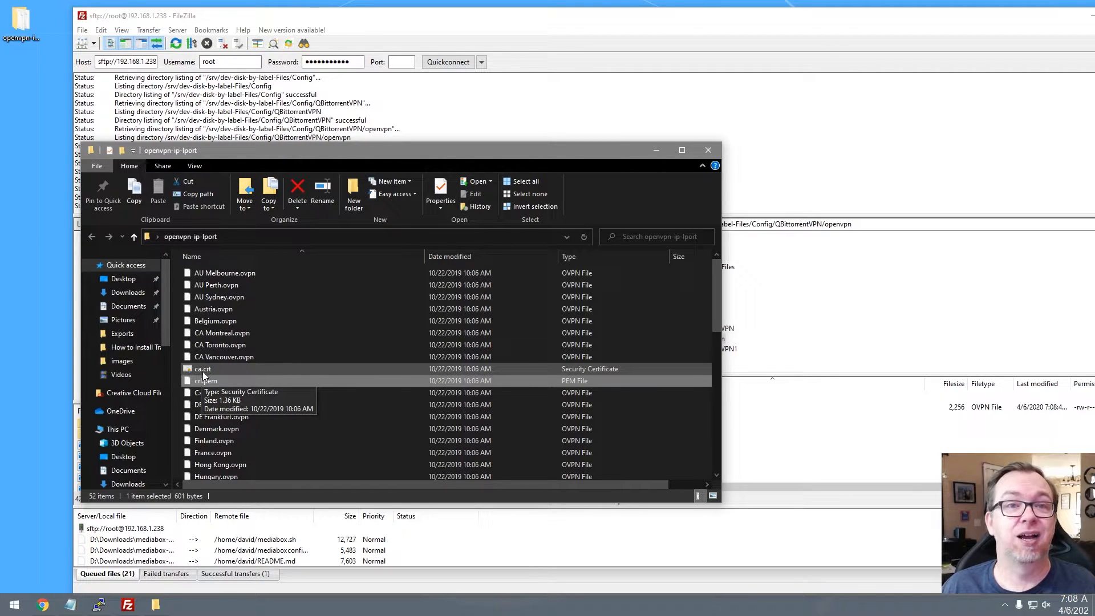
{"action": "left_click", "coordinate": [206, 381]}
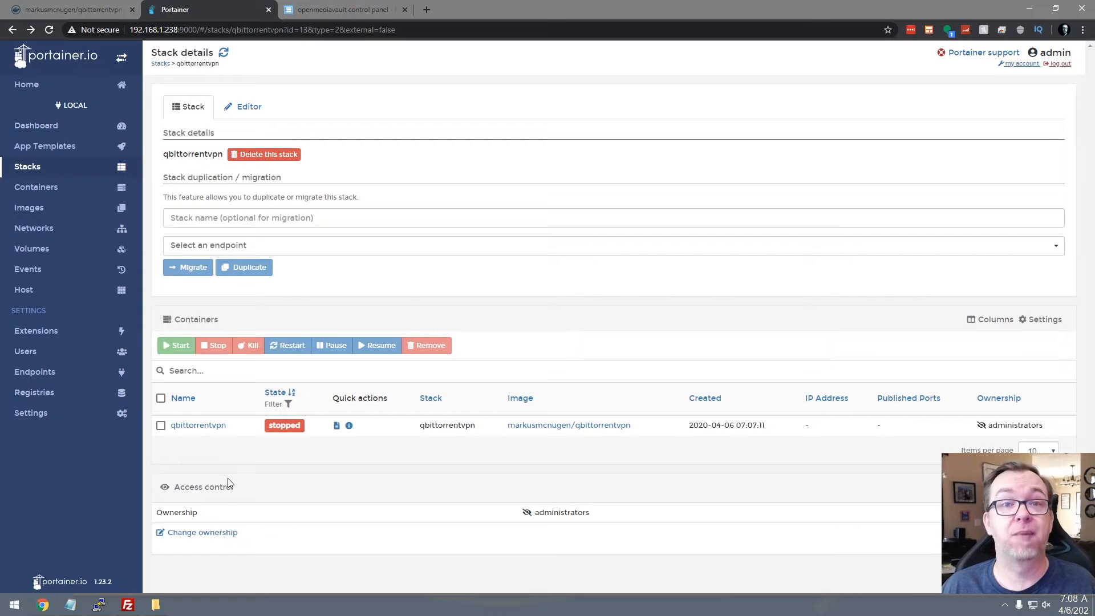
{"action": "left_click", "coordinate": [159, 425]}
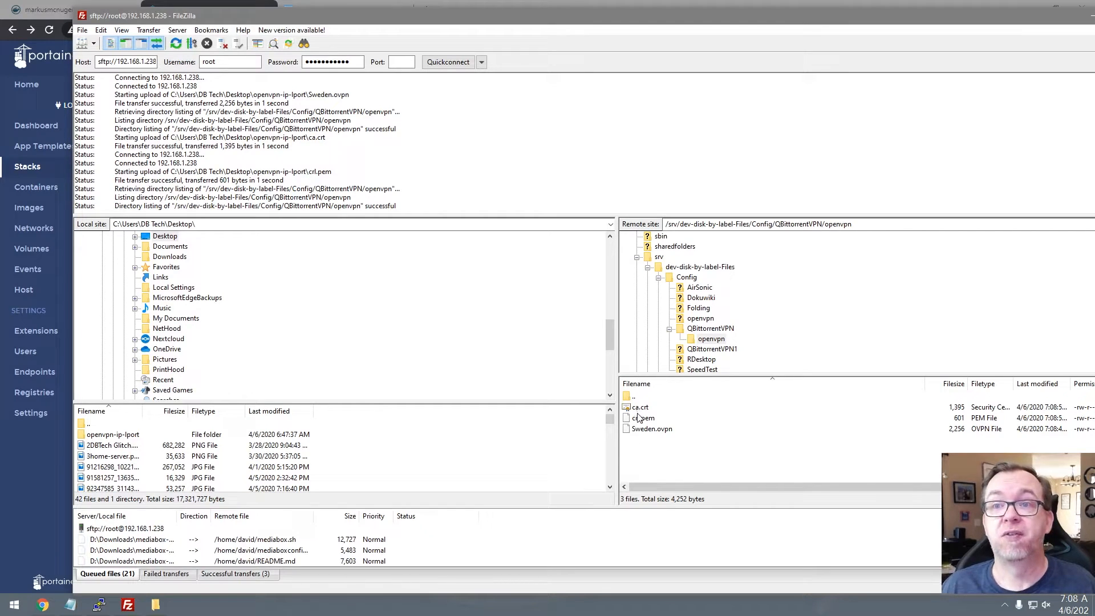
{"action": "left_click", "coordinate": [648, 429]}
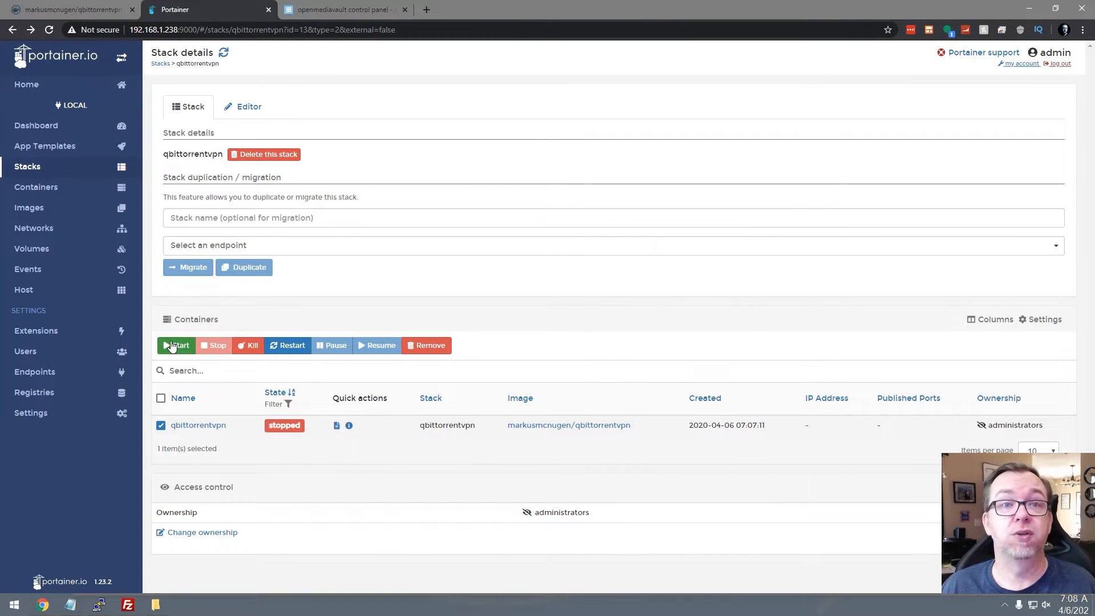
Start the qbittorrentvpn container and review its logs showing the VPN up and daemon started
{"action": "left_click", "coordinate": [176, 345]}
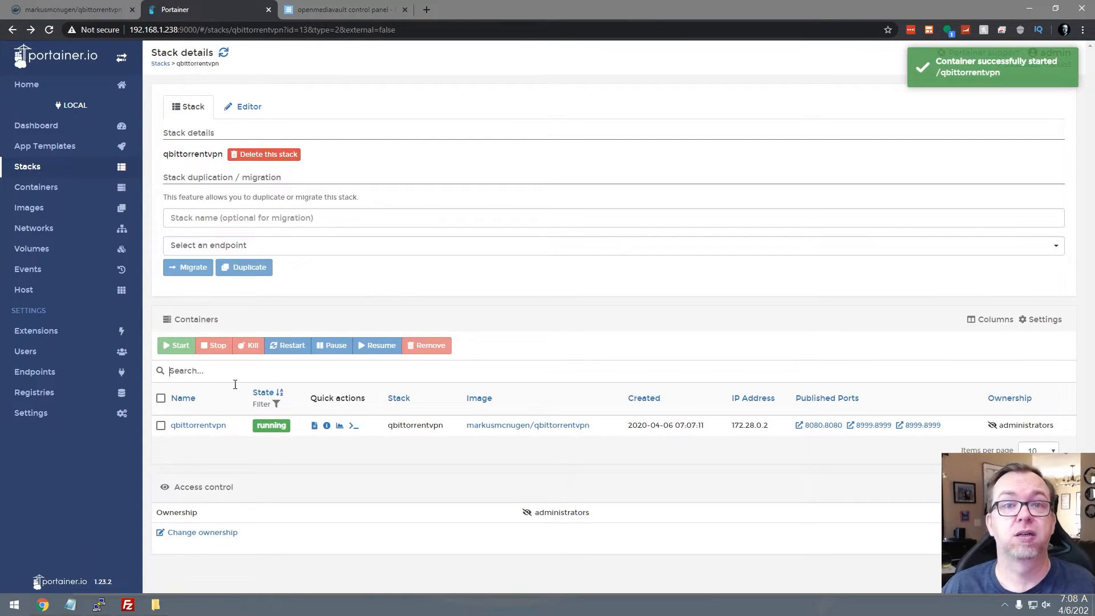
{"action": "left_click", "coordinate": [353, 424]}
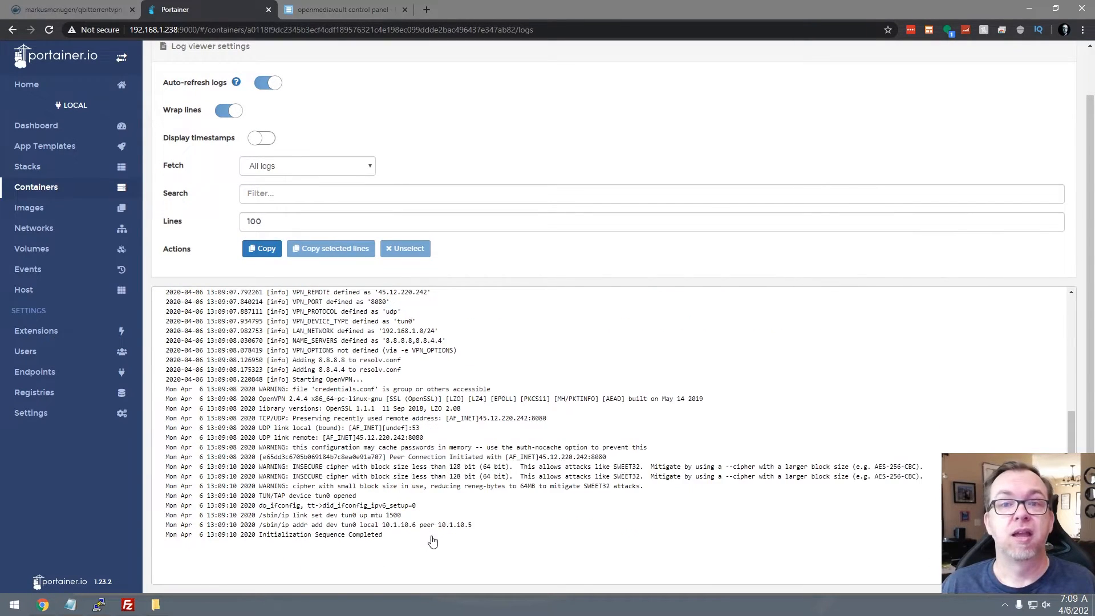
{"action": "mouse_move", "coordinate": [158, 596]}
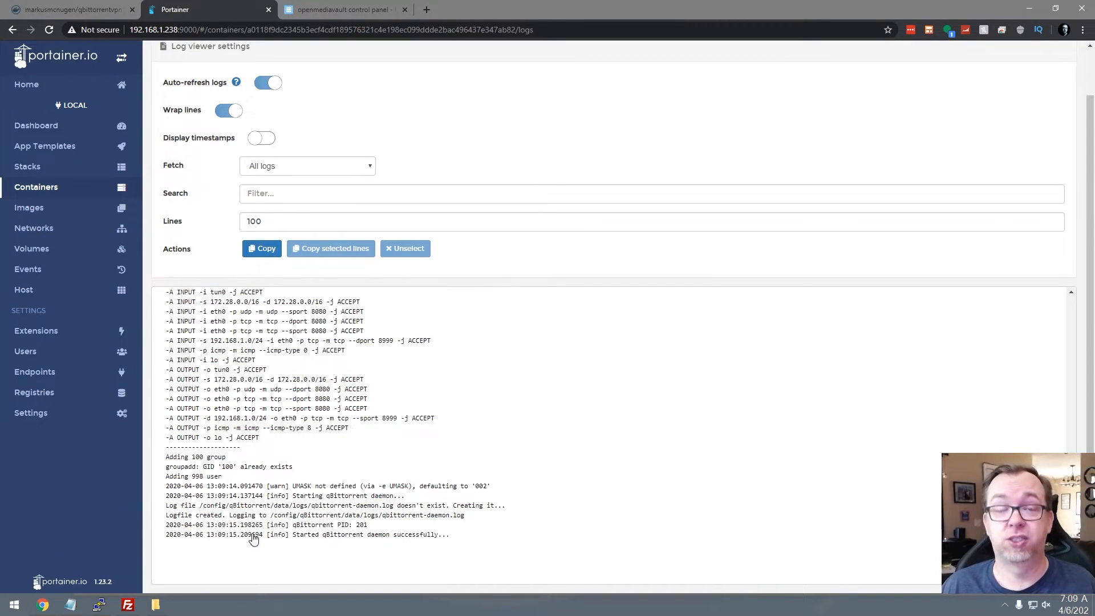
{"action": "mouse_move", "coordinate": [302, 546]}
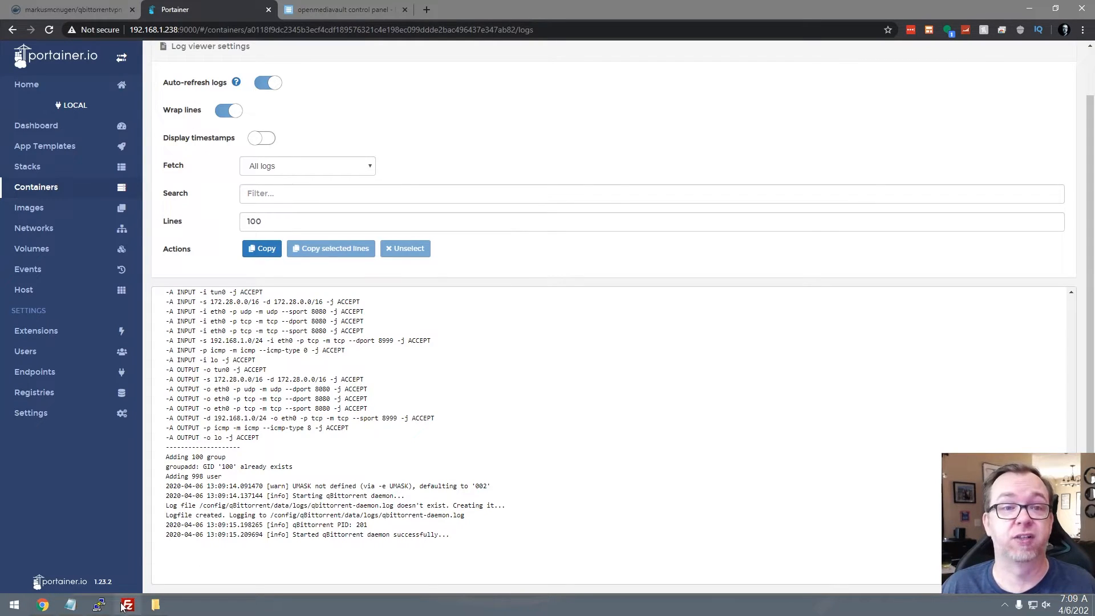
{"action": "left_click", "coordinate": [120, 605]}
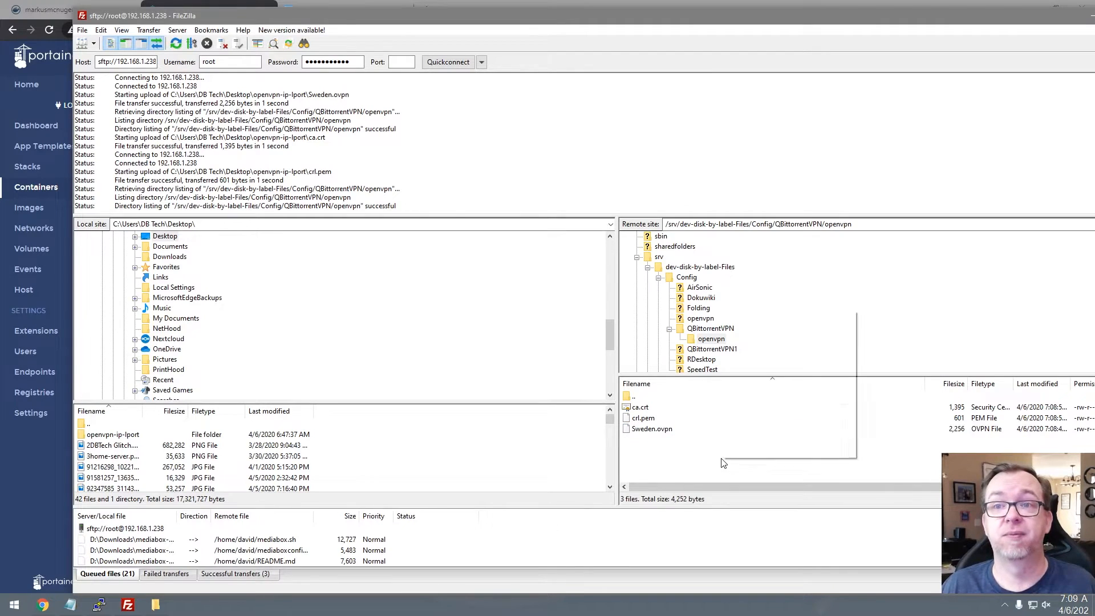
{"action": "right_click", "coordinate": [711, 329]}
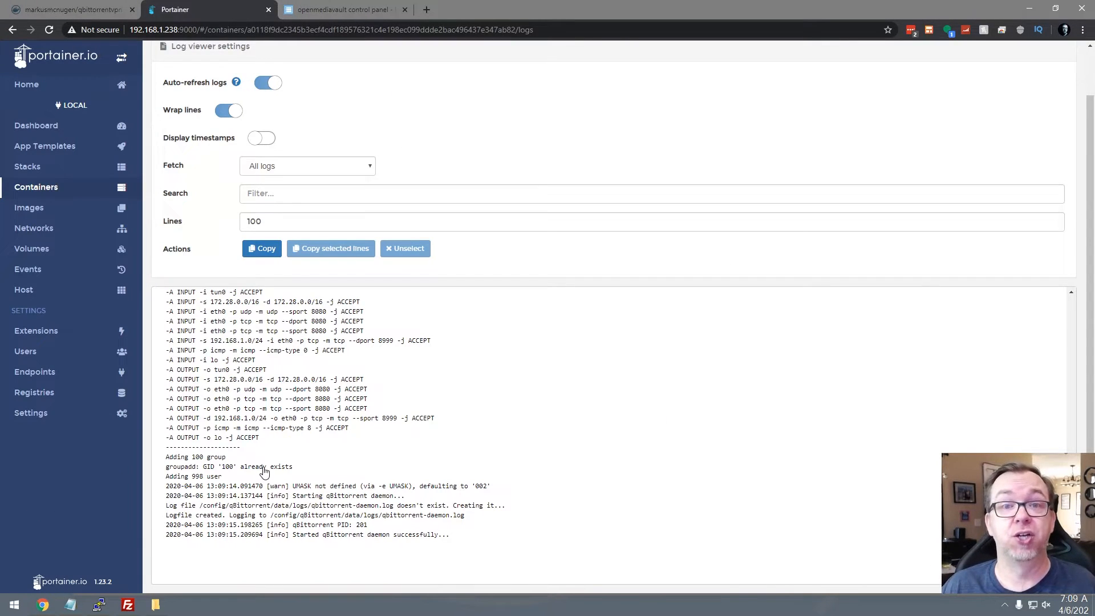
{"action": "mouse_move", "coordinate": [162, 79]}
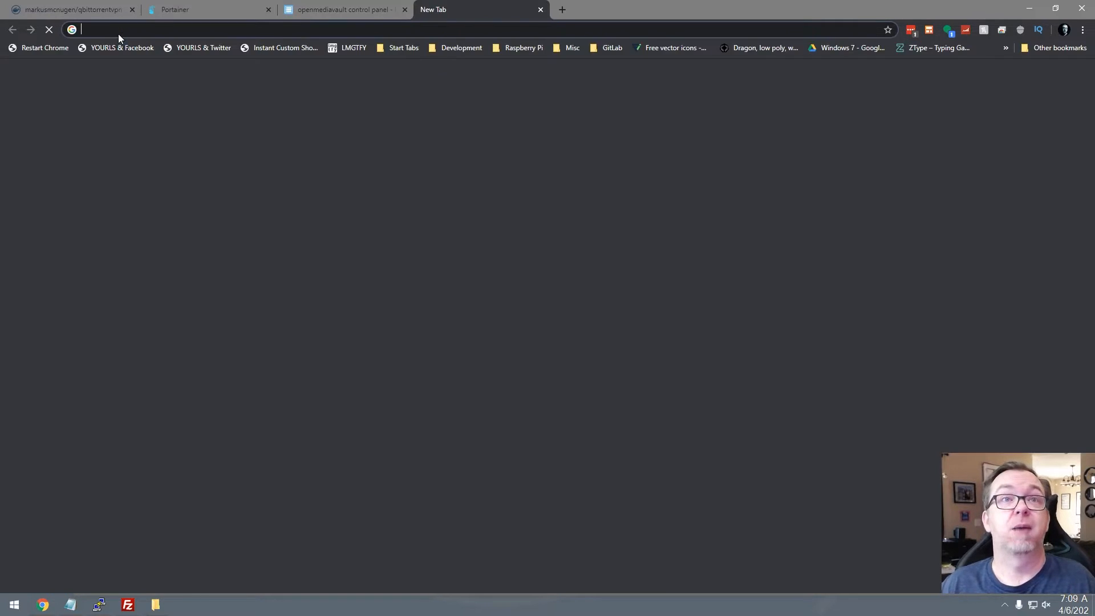
{"action": "type", "text": "http://192.168.1.238\""}
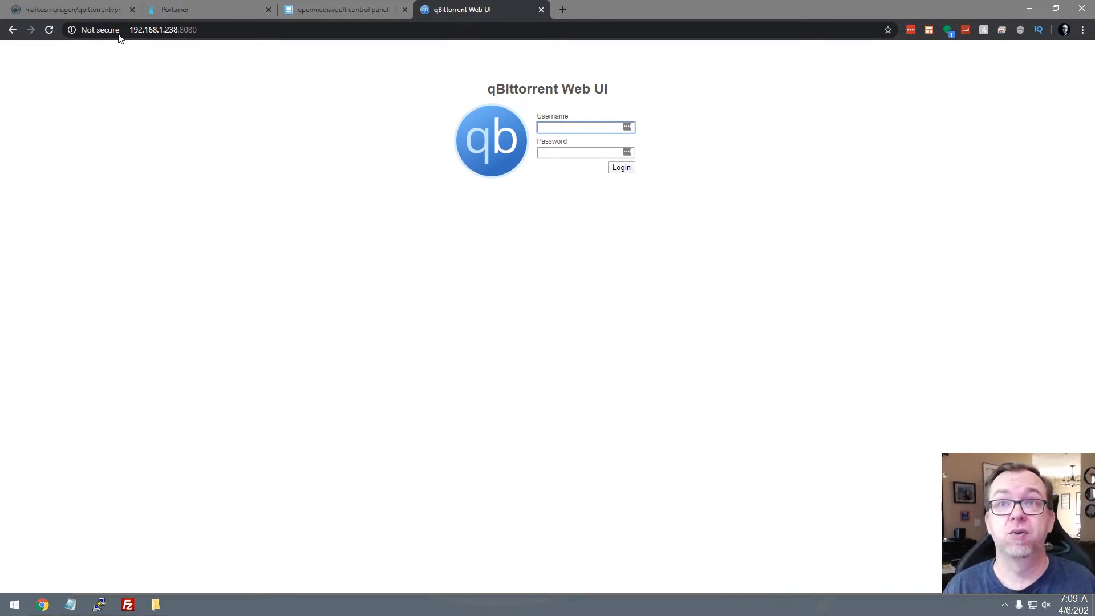
{"action": "type", "text": "admin"}
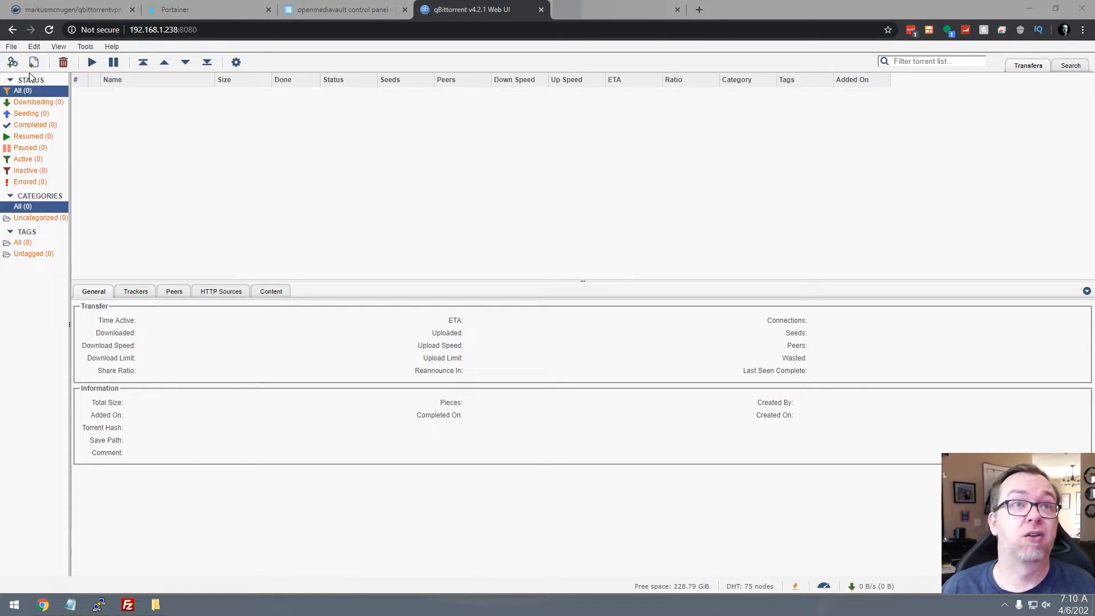
Upload a local .torrent file so the 3.76 GiB download appears in the transfers list
{"action": "left_click", "coordinate": [41, 62]}
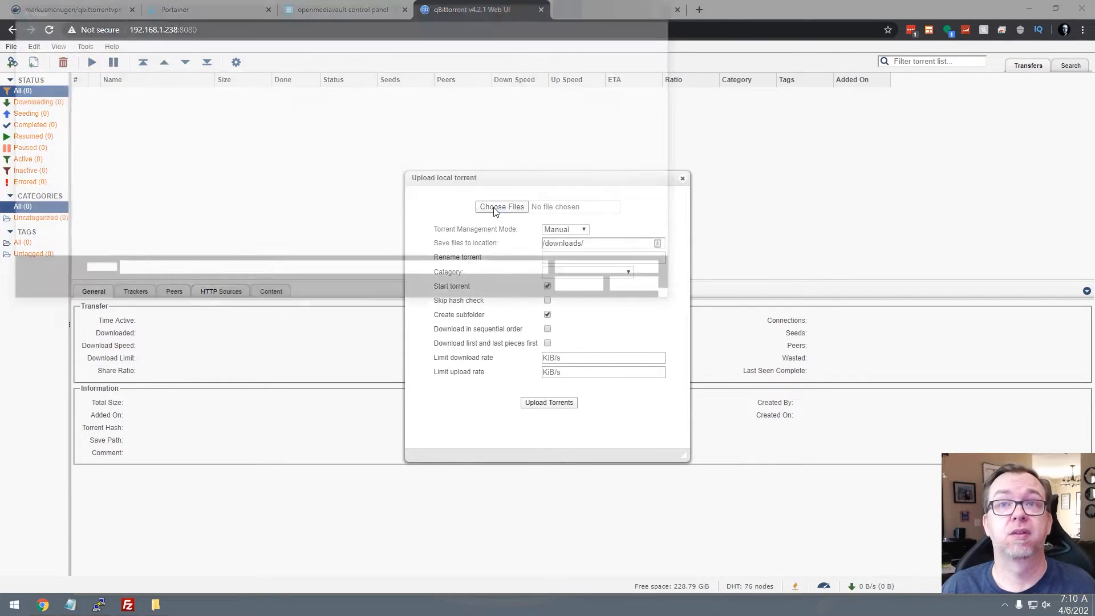
{"action": "left_click", "coordinate": [502, 207]}
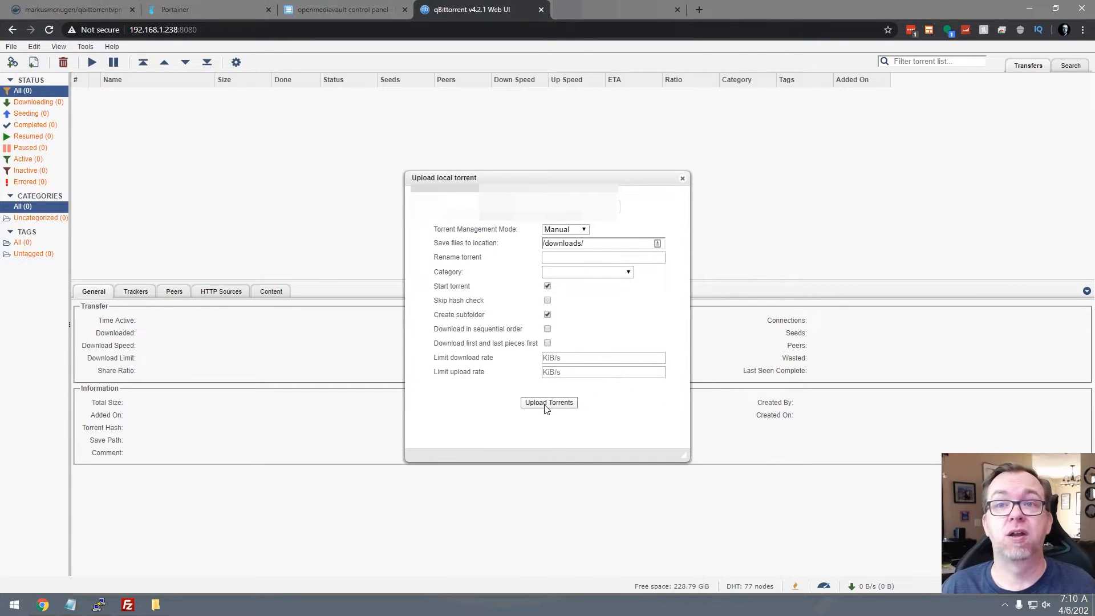
{"action": "left_click", "coordinate": [548, 403]}
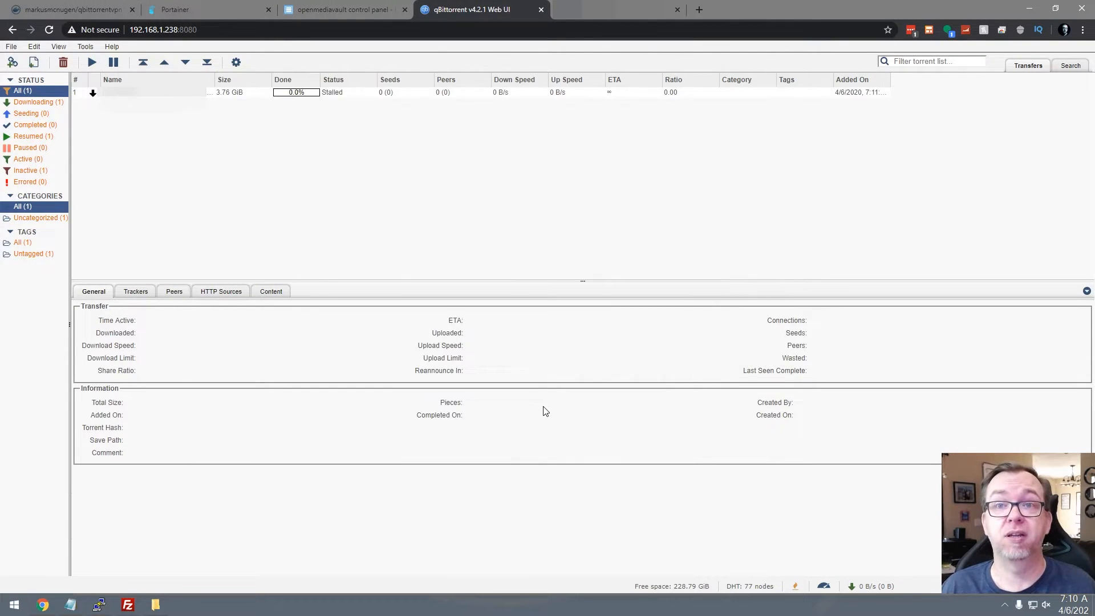
{"action": "mouse_move", "coordinate": [301, 183]}
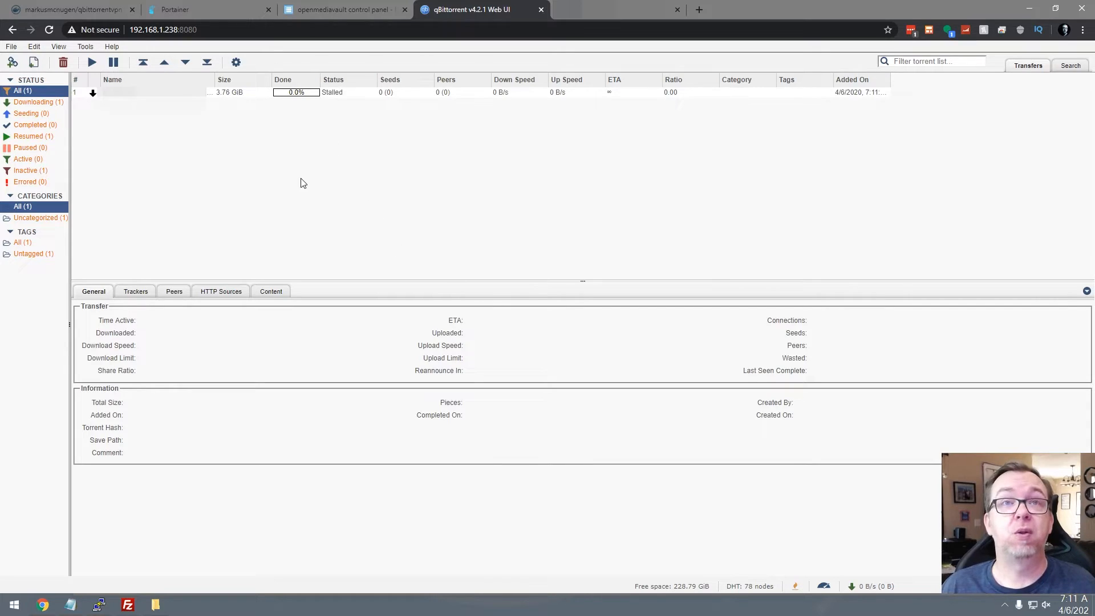
{"action": "mouse_move", "coordinate": [242, 160]}
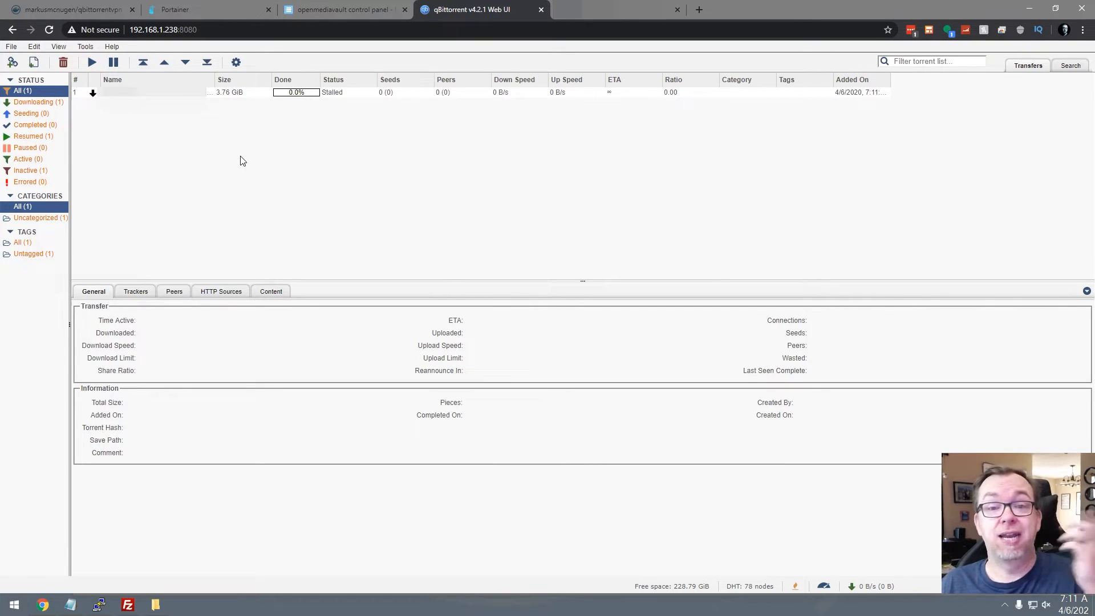